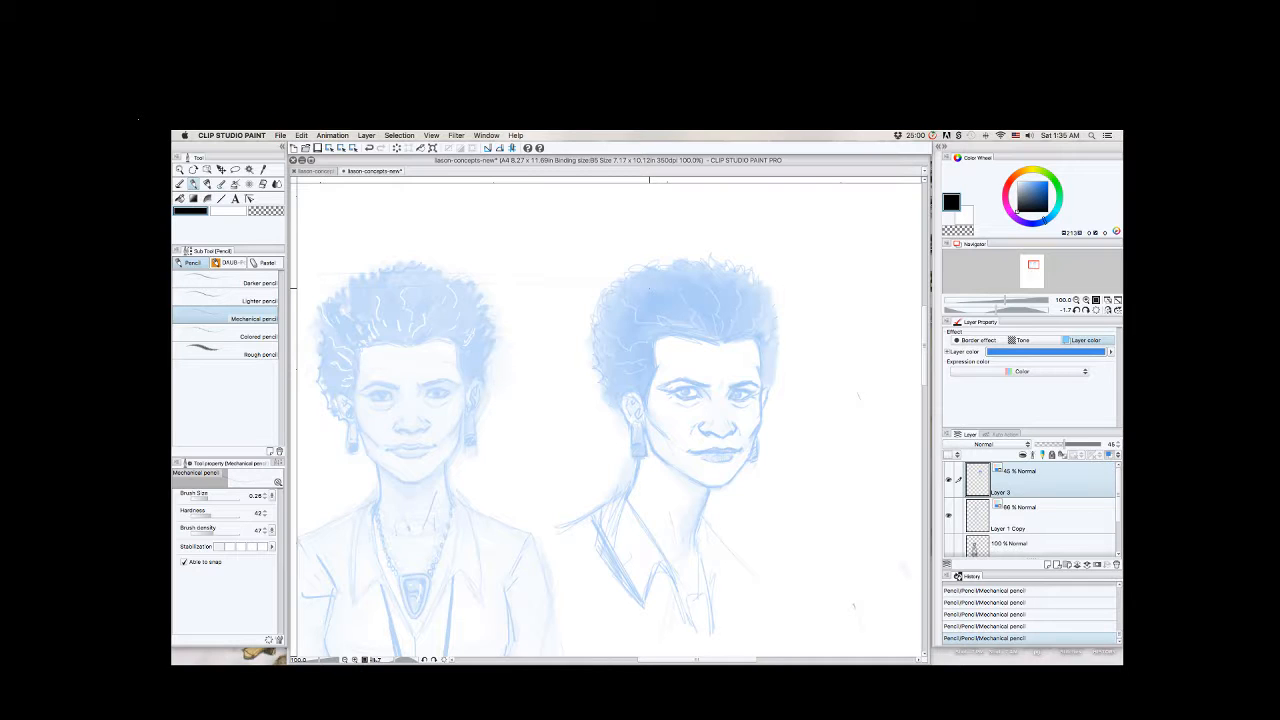
# - View the liason-concepts document with the coloured silver-haired 'Company Liason' portrait
pyautogui.click(315, 170)
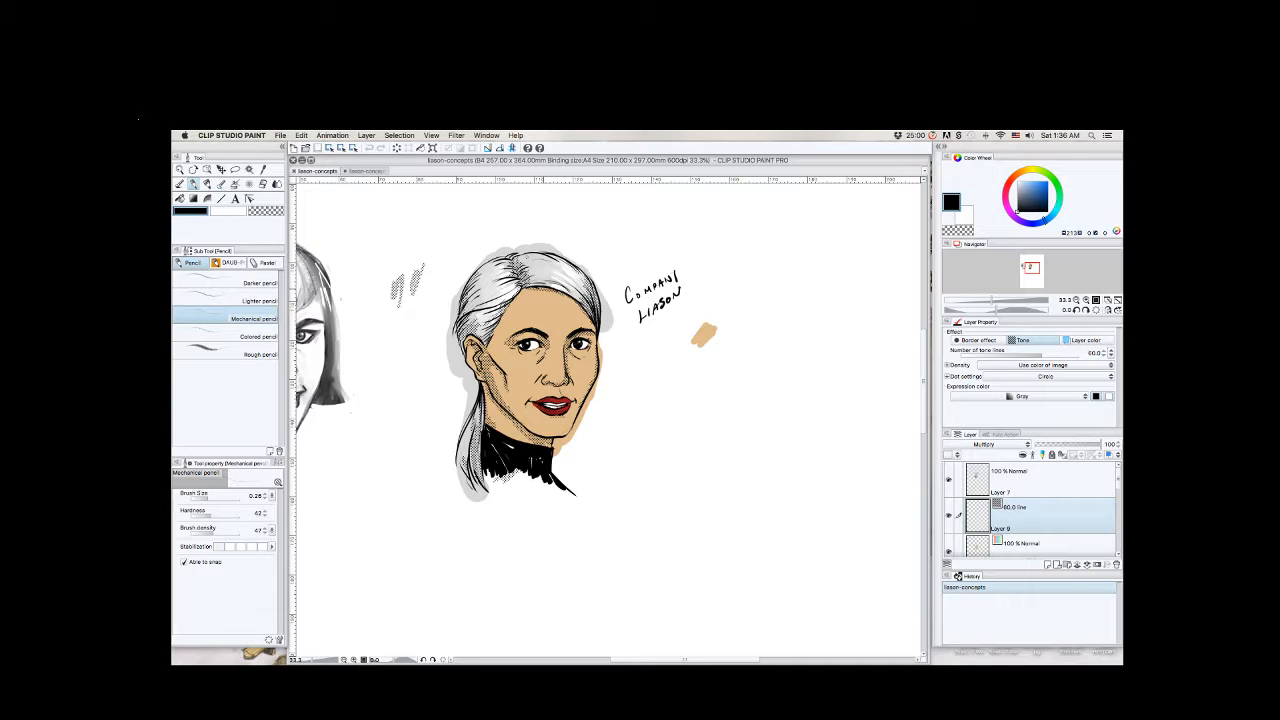
pyautogui.click(365, 170)
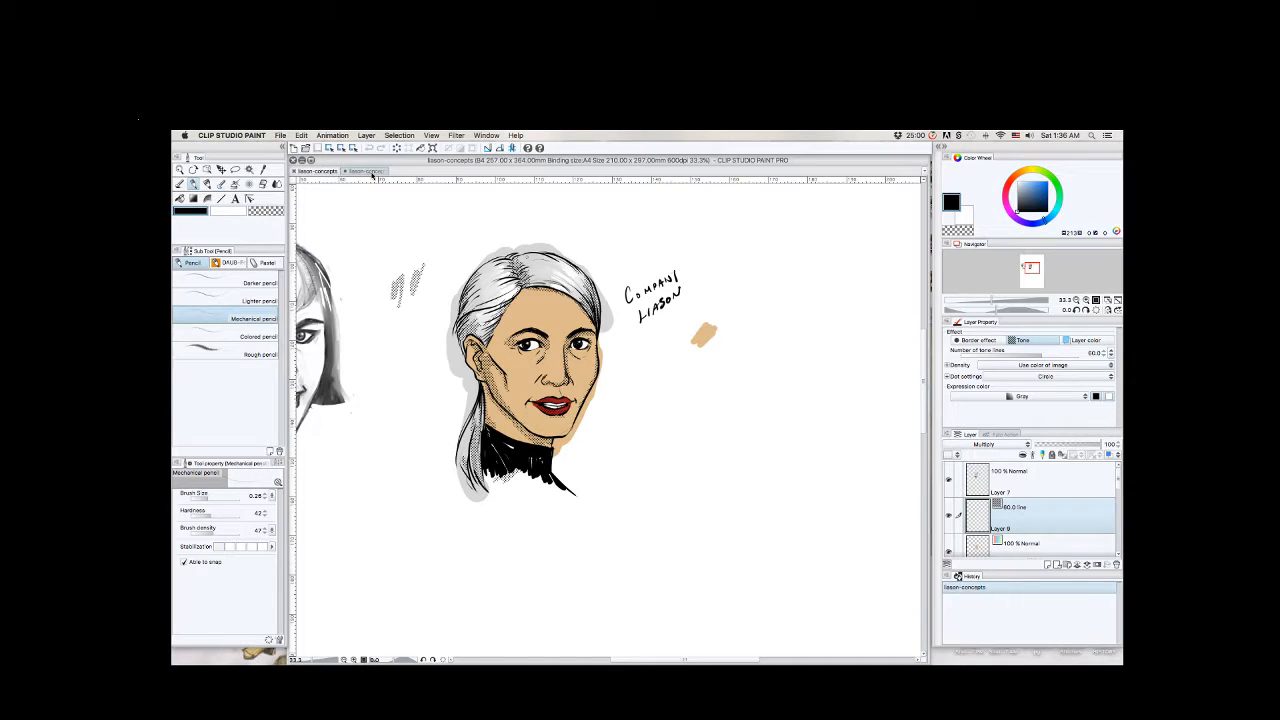
# - Return to the liason-concepts-new blue sketch and scroll through the two women's portraits
pyautogui.click(373, 171)
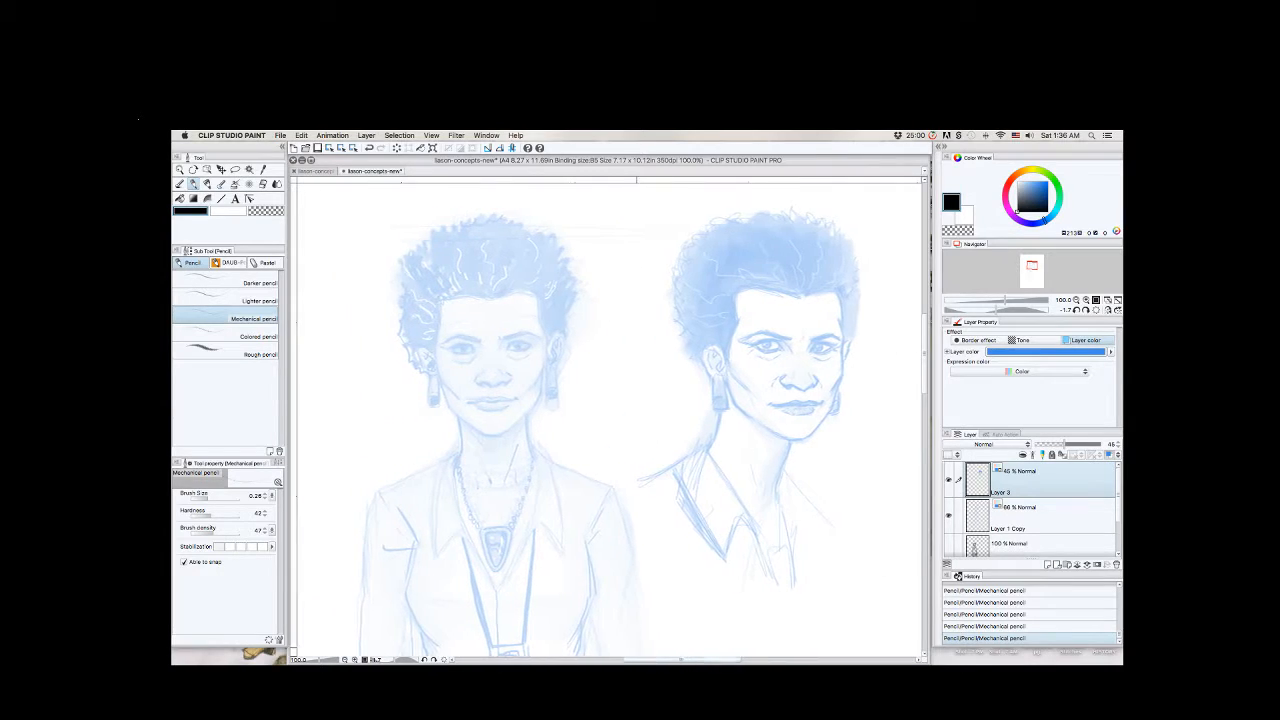
pyautogui.scroll(-3)
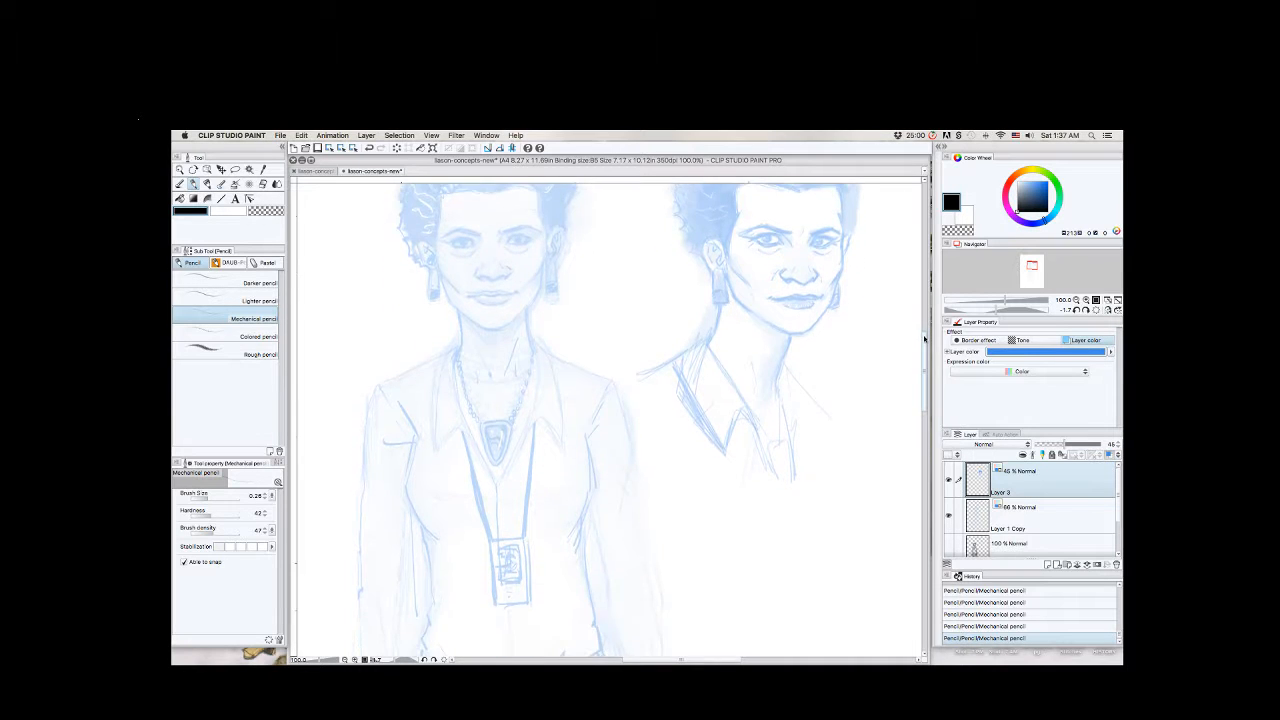
pyautogui.scroll(-3)
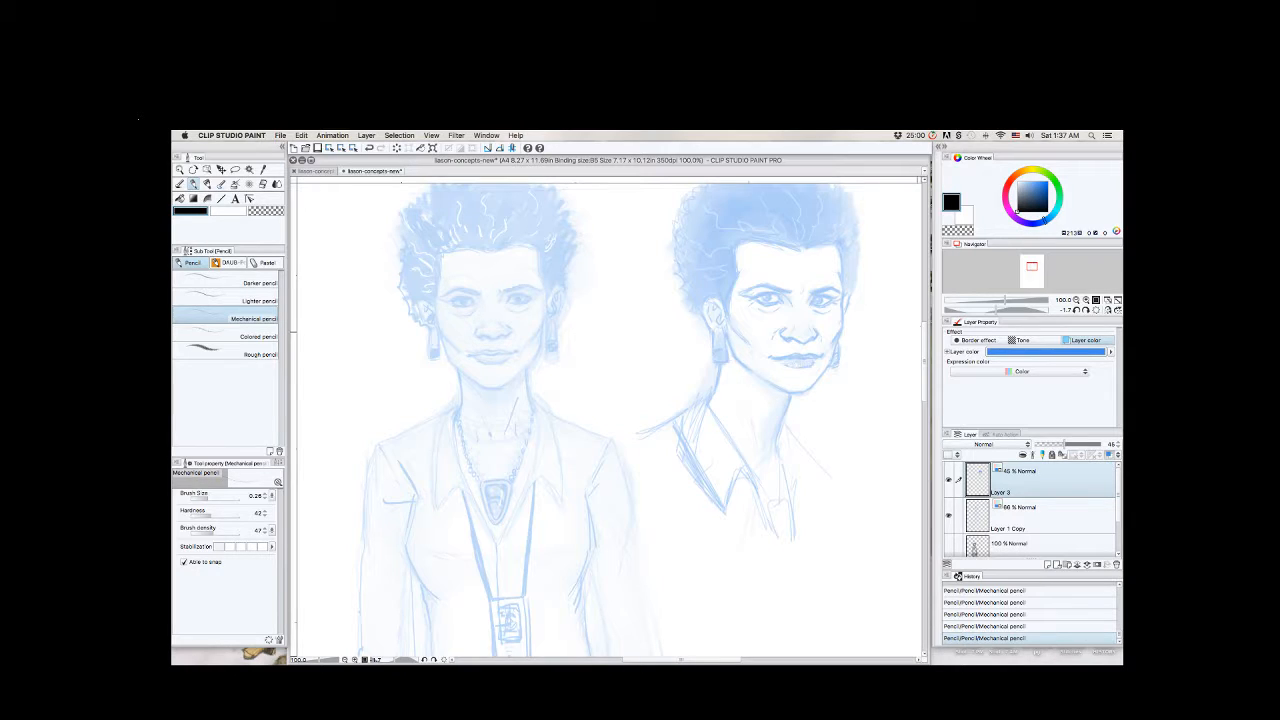
pyautogui.scroll(-3)
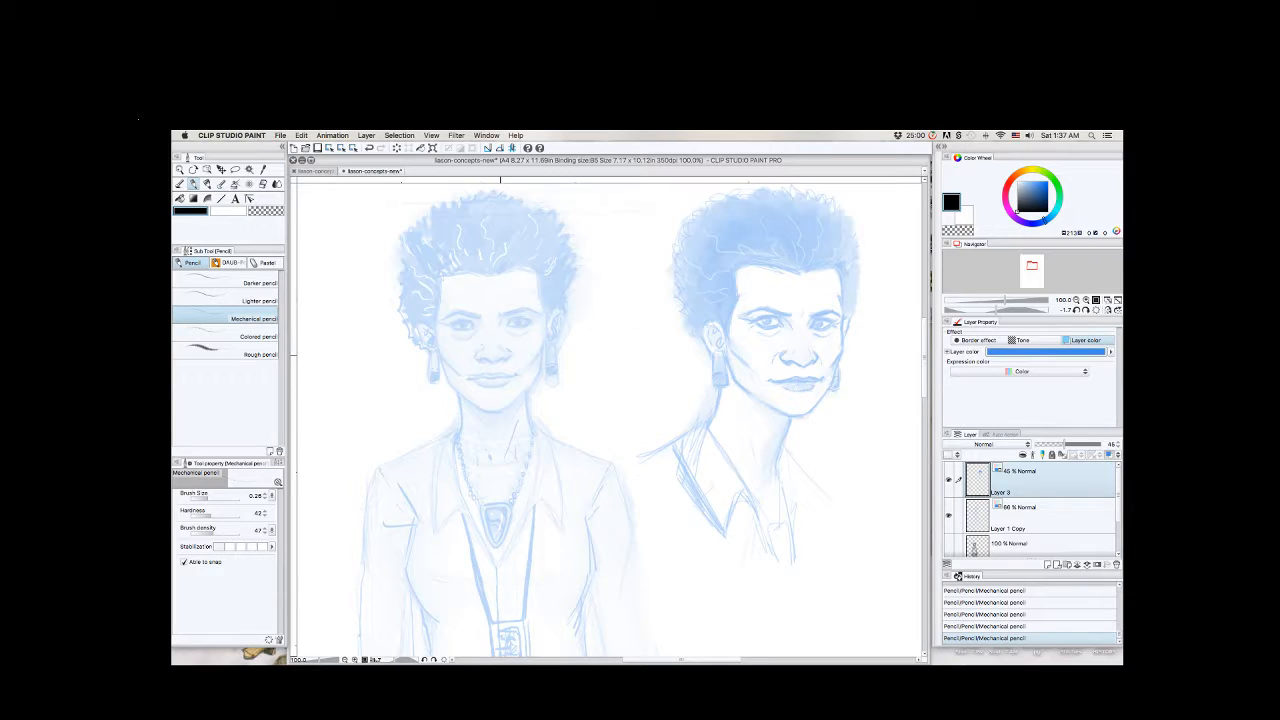
pyautogui.scroll(-3)
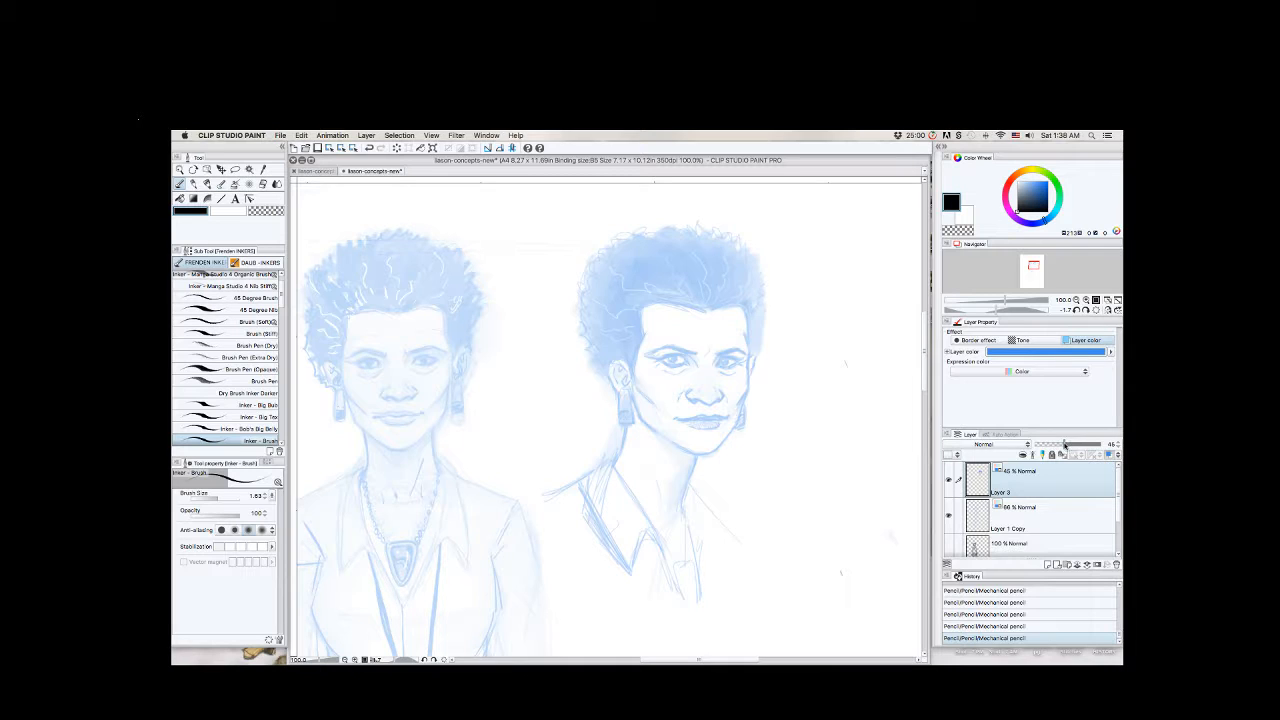
# - Add a new raster layer, zoom into the right figure, and choose the Manga Studio 4 Nib Stiff inker
pyautogui.click(1047, 565)
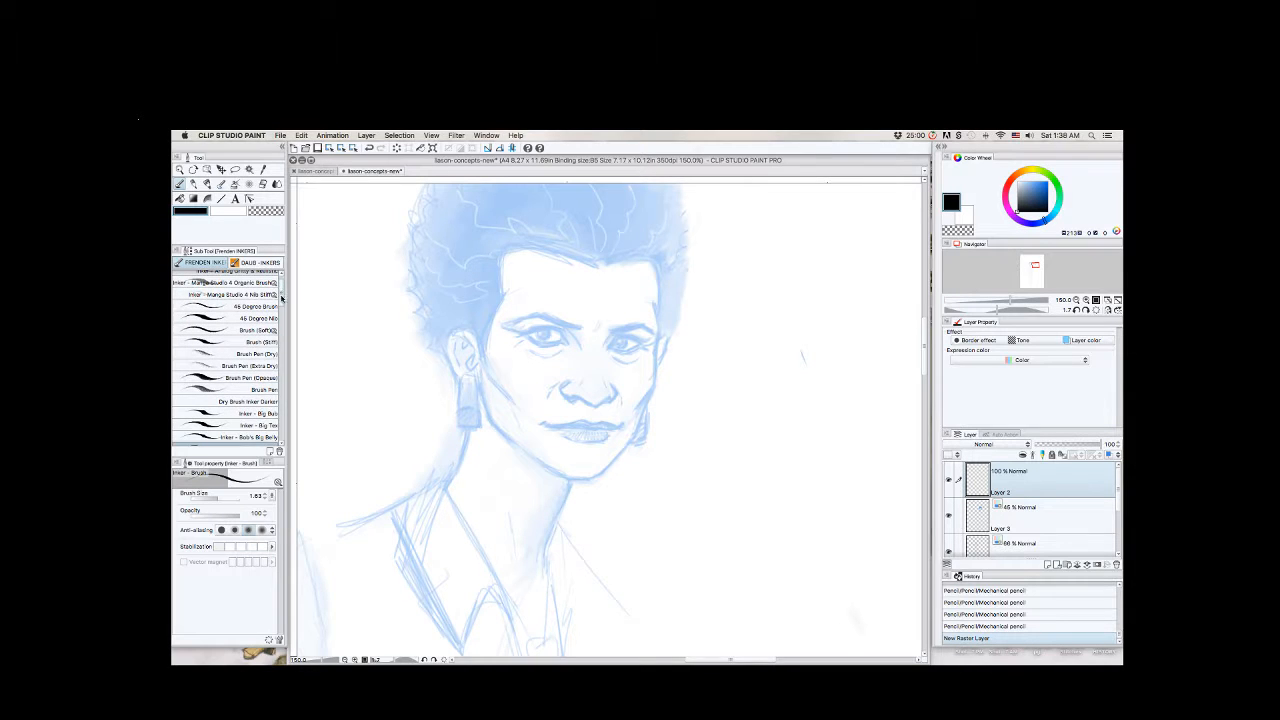
pyautogui.scroll(-3)
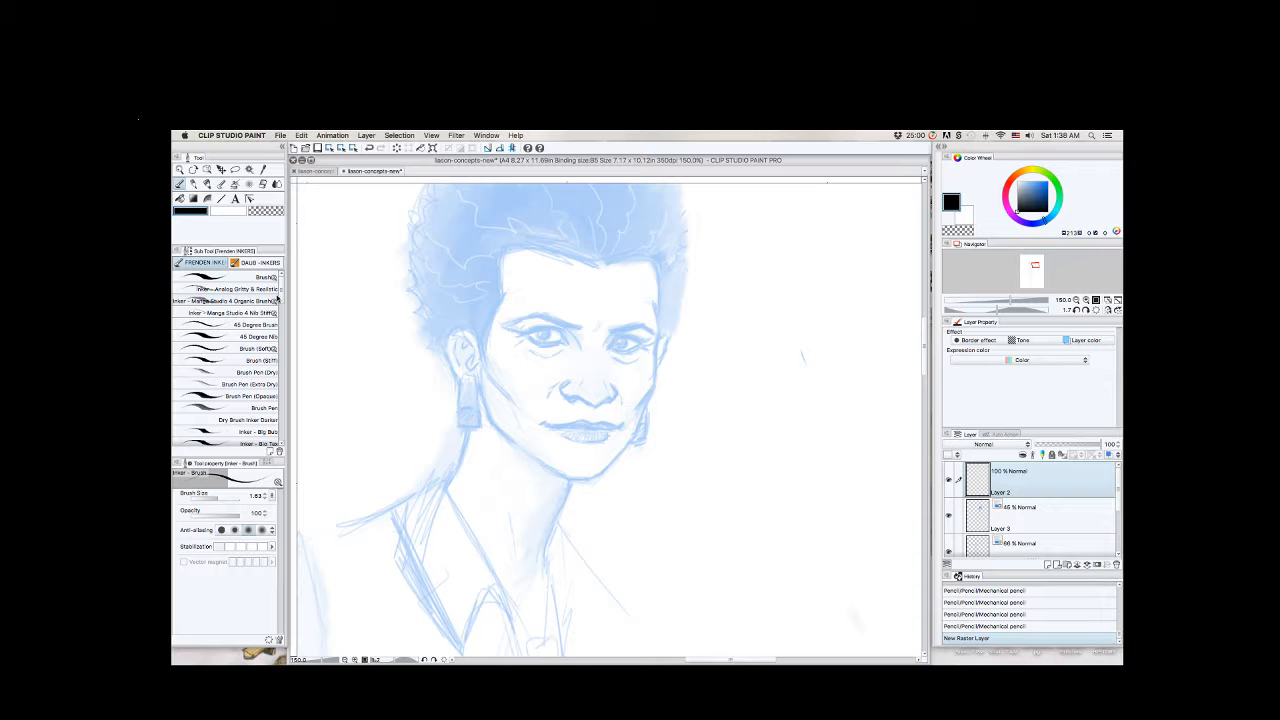
pyautogui.click(230, 312)
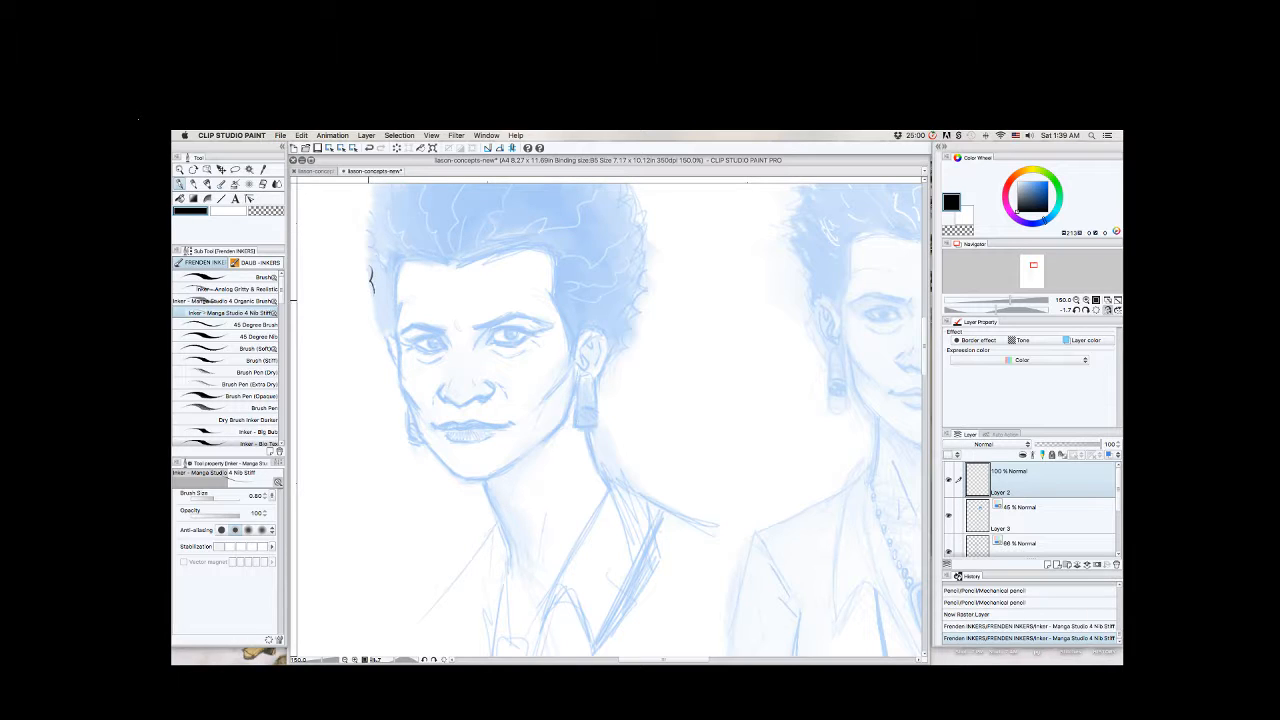
# - Ink the left hair curls, the side of the face and the jaw contour
pyautogui.moveTo(375, 280); pyautogui.dragTo(380, 345)
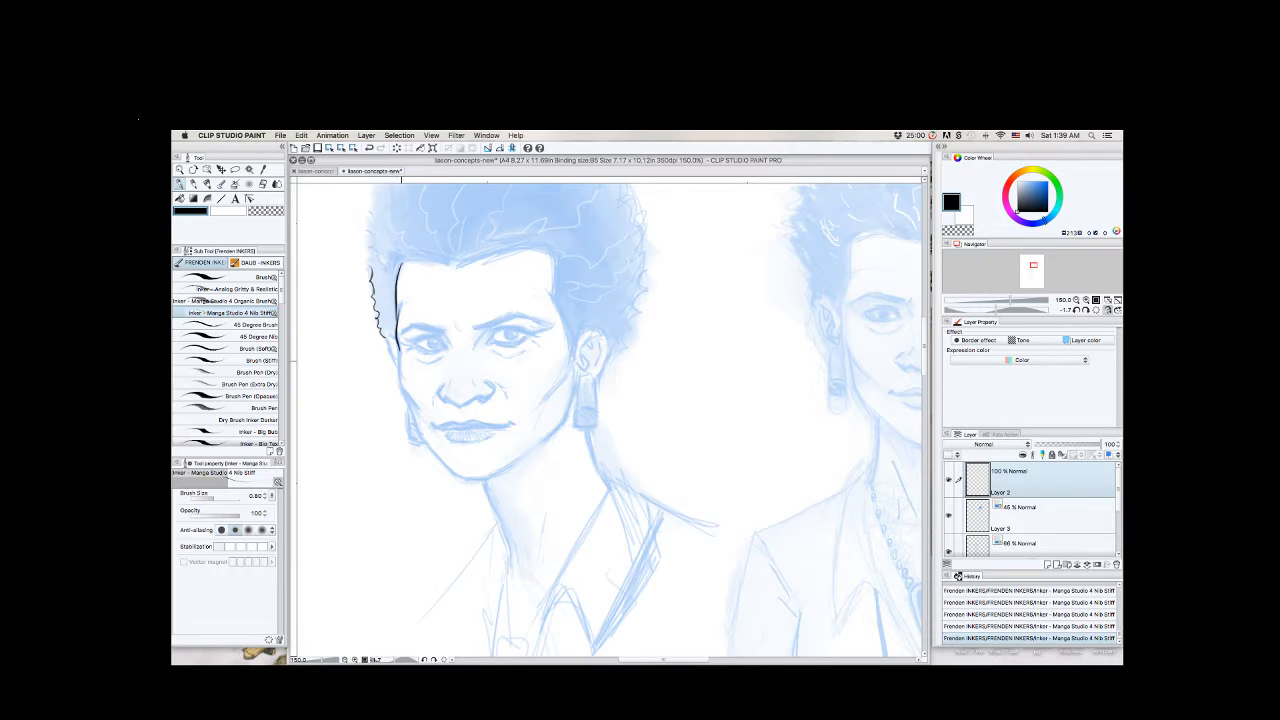
pyautogui.moveTo(398, 320); pyautogui.dragTo(395, 410)
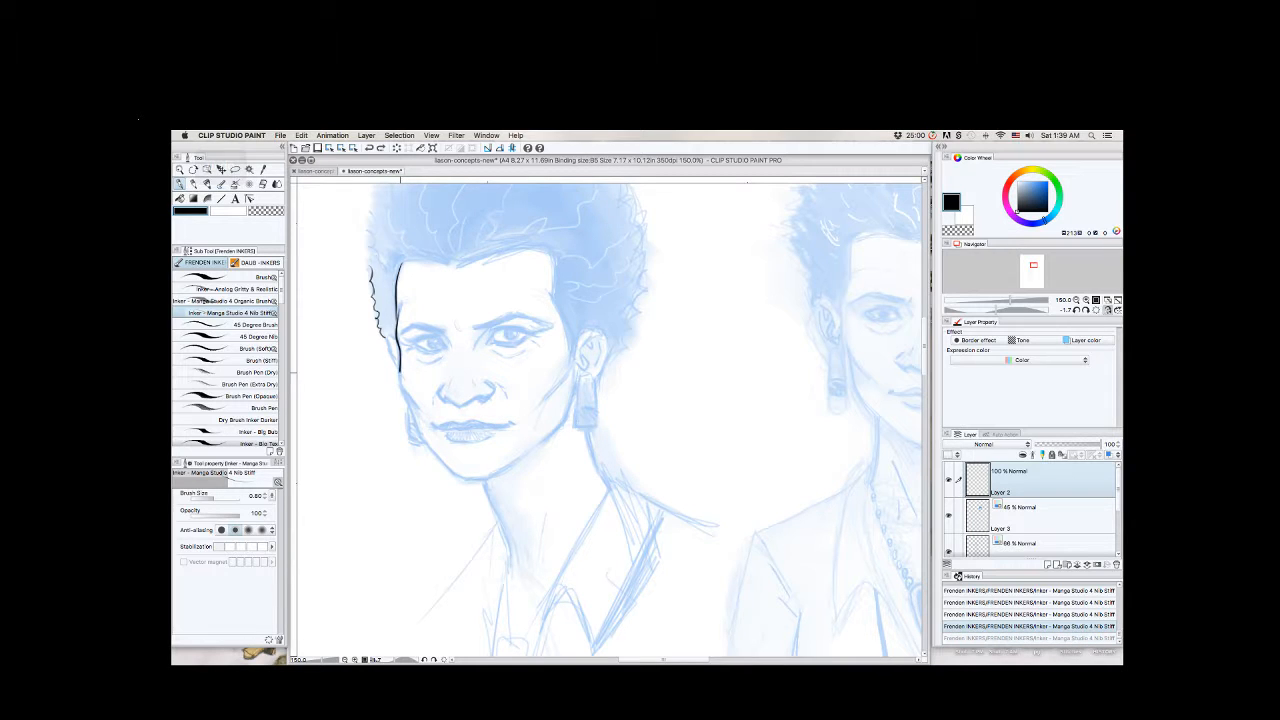
pyautogui.moveTo(420, 350); pyautogui.dragTo(430, 425)
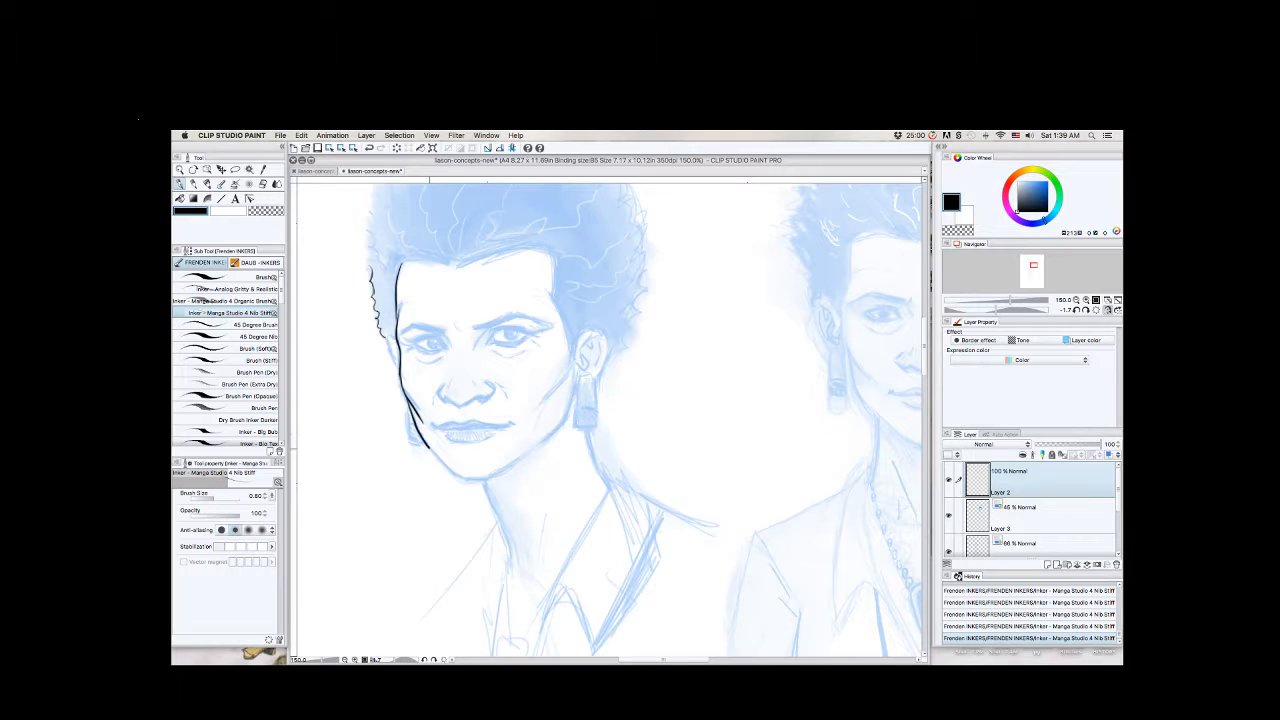
pyautogui.moveTo(420, 440); pyautogui.dragTo(480, 480)
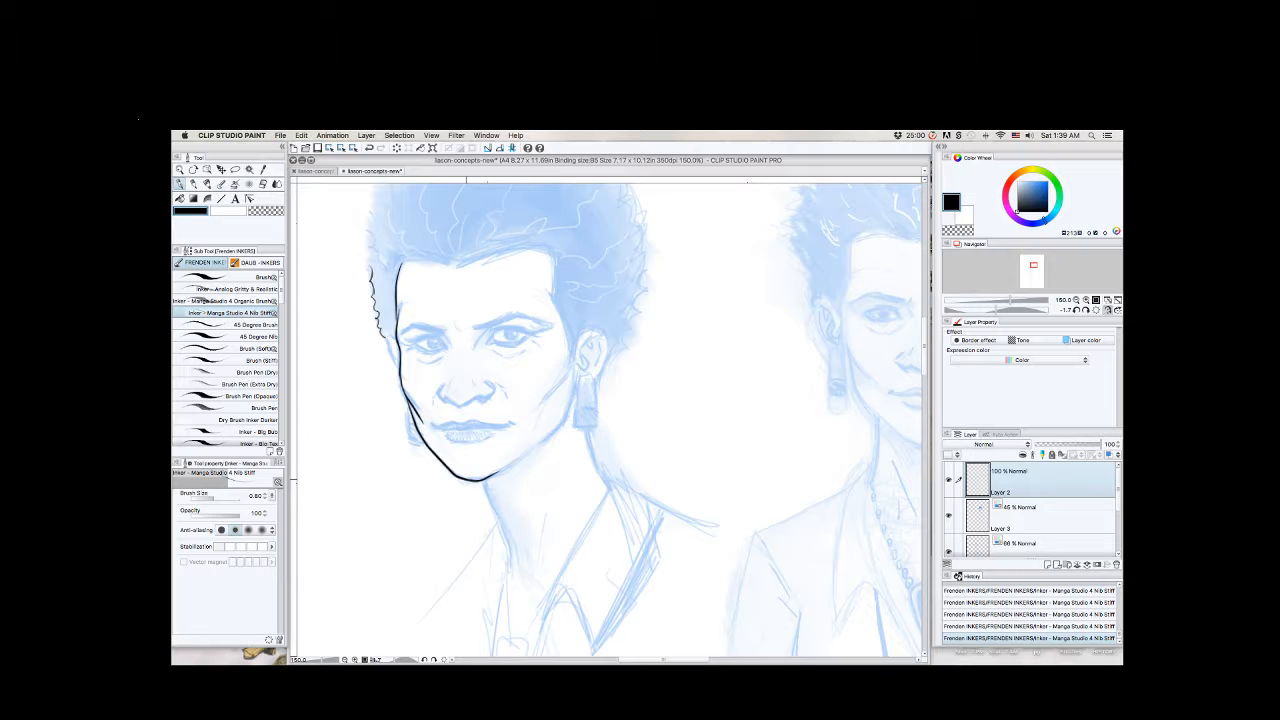
pyautogui.moveTo(460, 470); pyautogui.dragTo(495, 475)
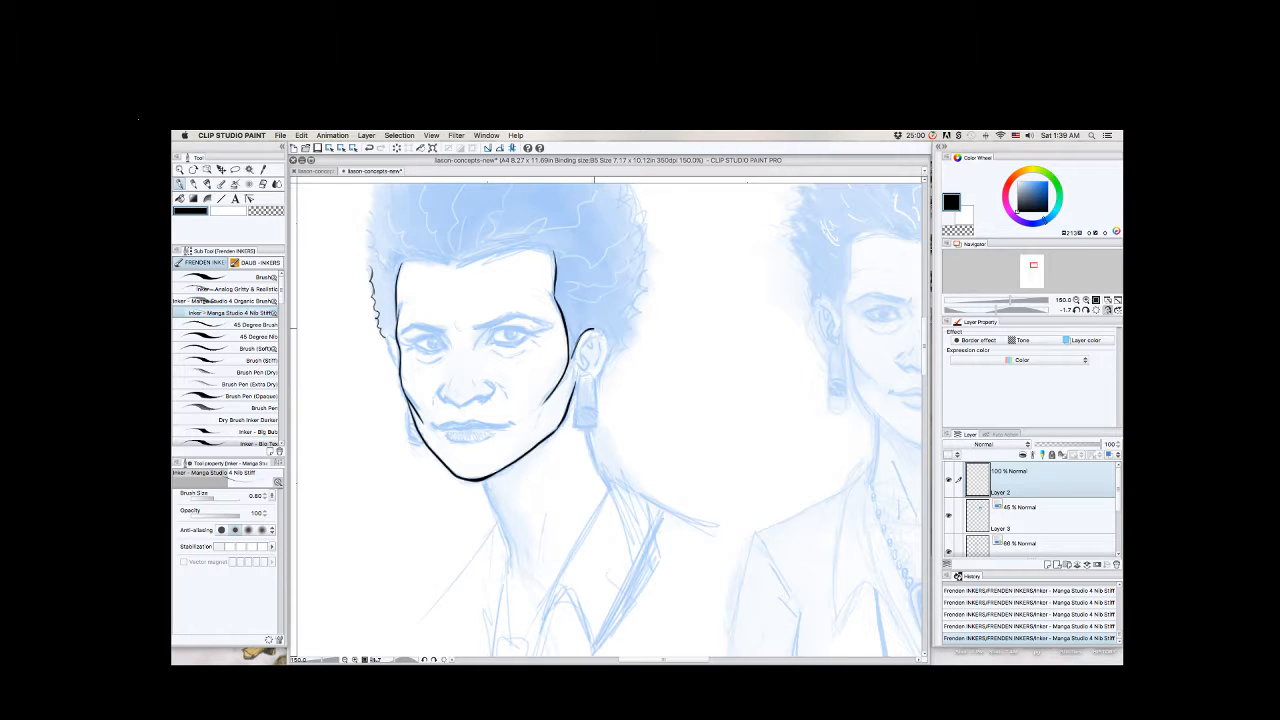
# - Ink the ear, the earring below it, and the spiky forehead hairline
pyautogui.moveTo(595, 328); pyautogui.dragTo(600, 375)
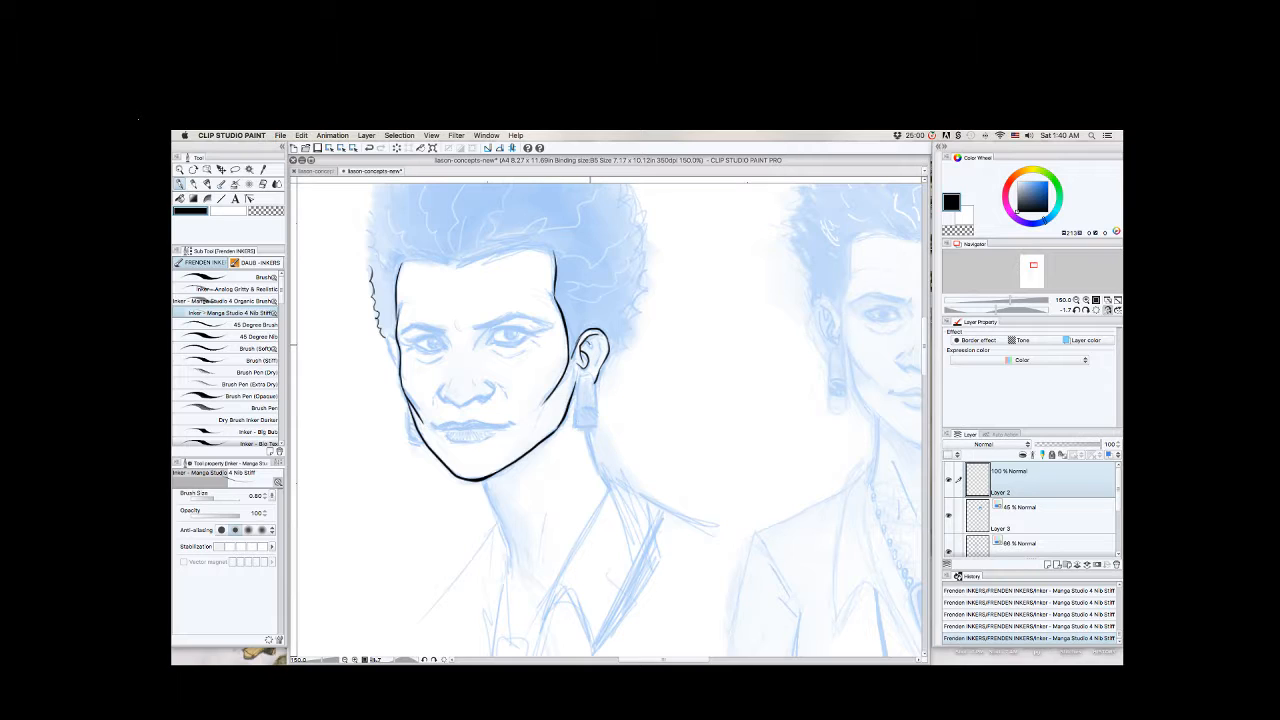
pyautogui.moveTo(595, 330); pyautogui.dragTo(590, 375)
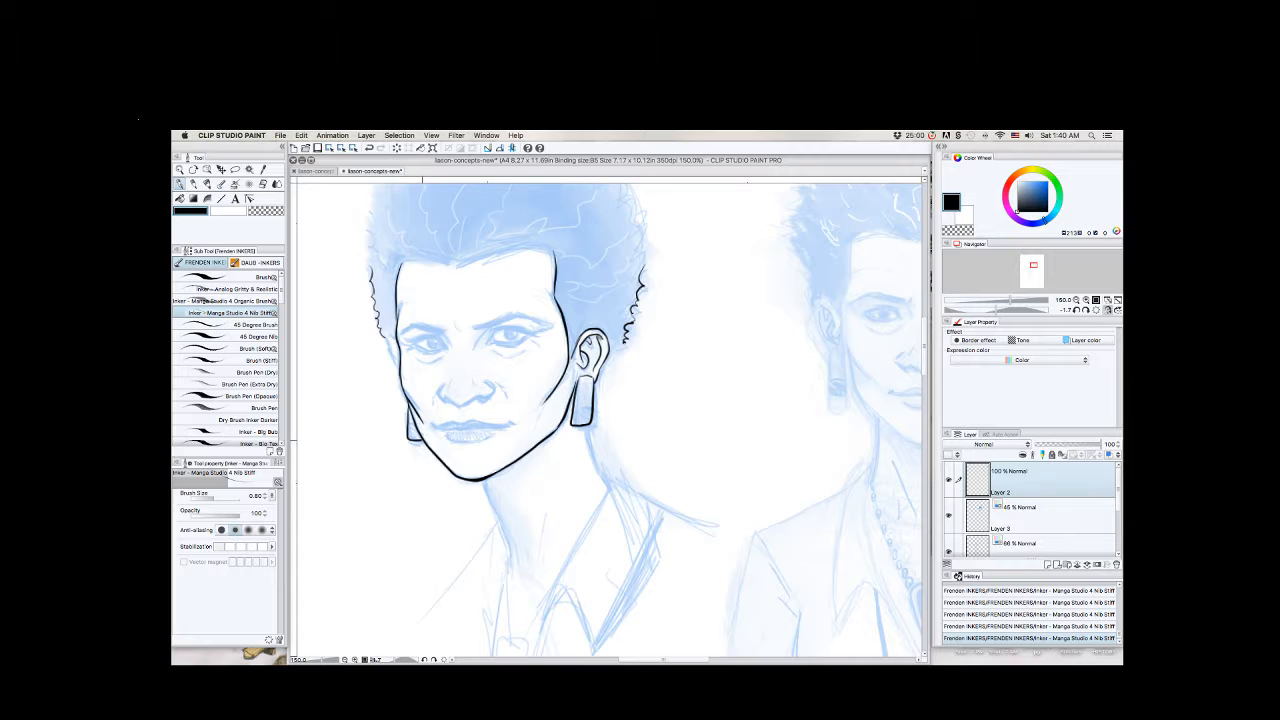
pyautogui.moveTo(475, 475); pyautogui.dragTo(500, 505)
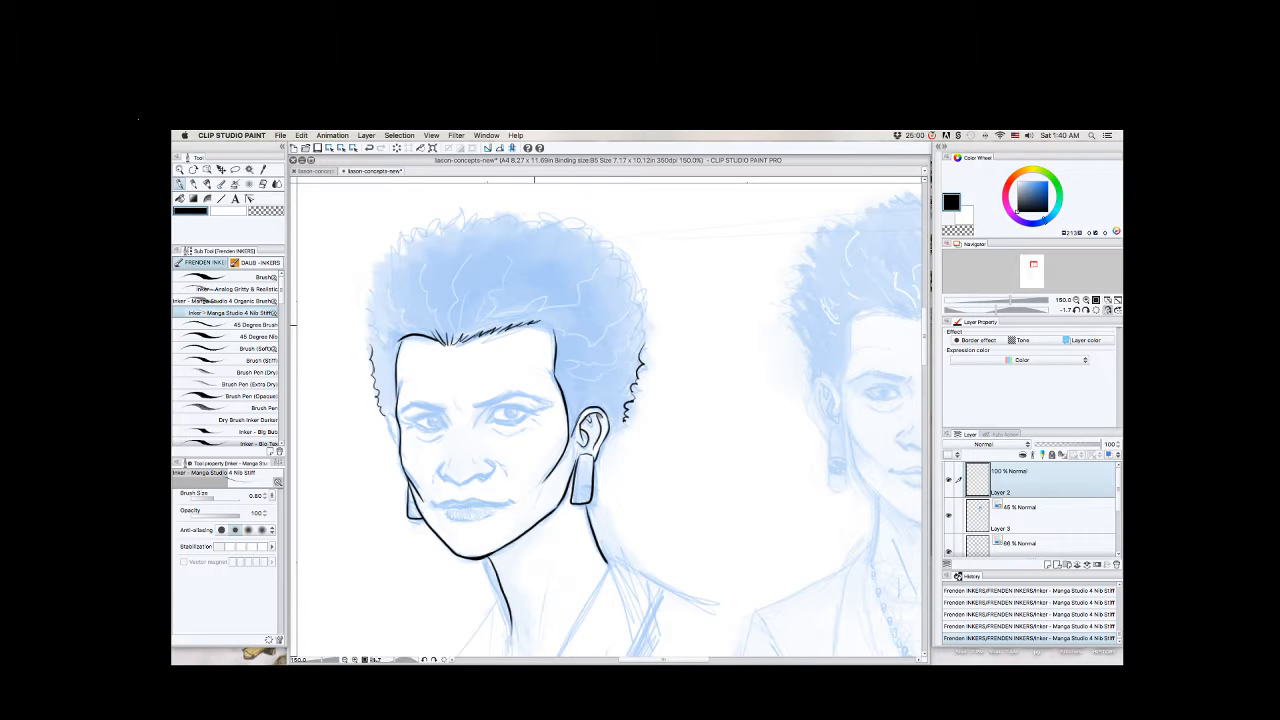
# - Trace the curly hair outline along the left side and across the top of the head
pyautogui.moveTo(510, 320); pyautogui.dragTo(560, 330)
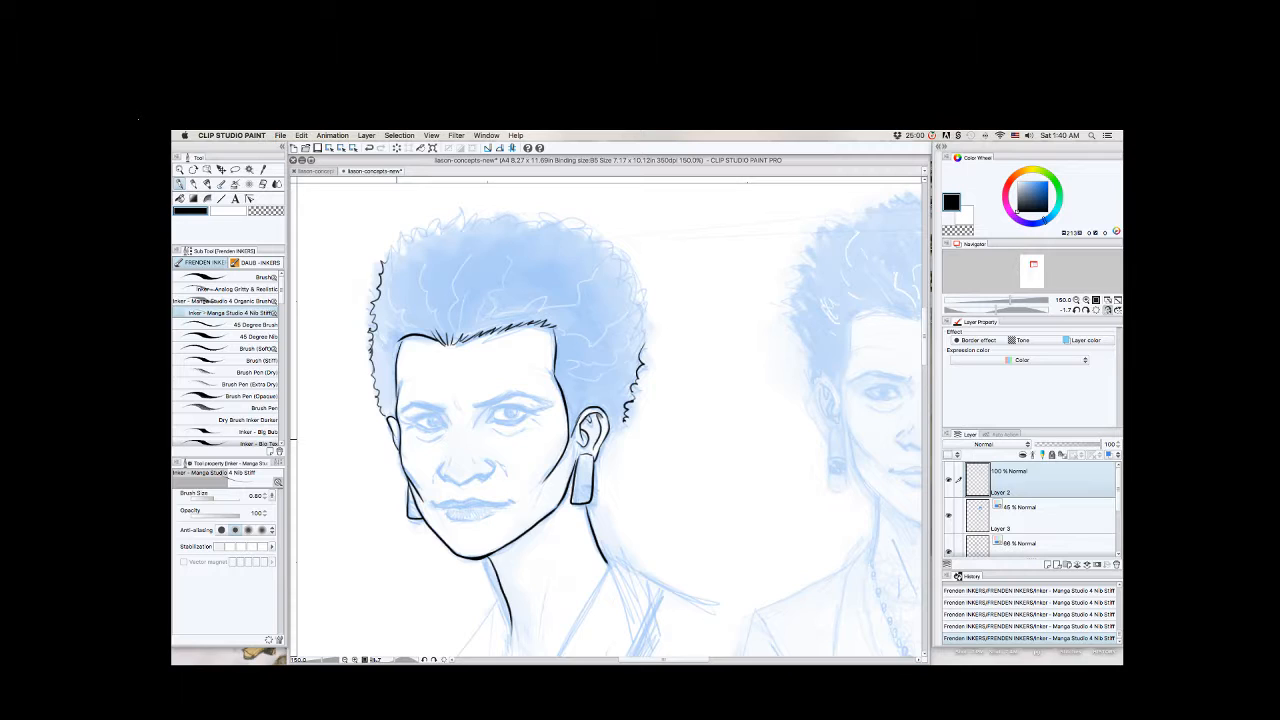
pyautogui.moveTo(545, 222); pyautogui.dragTo(585, 222)
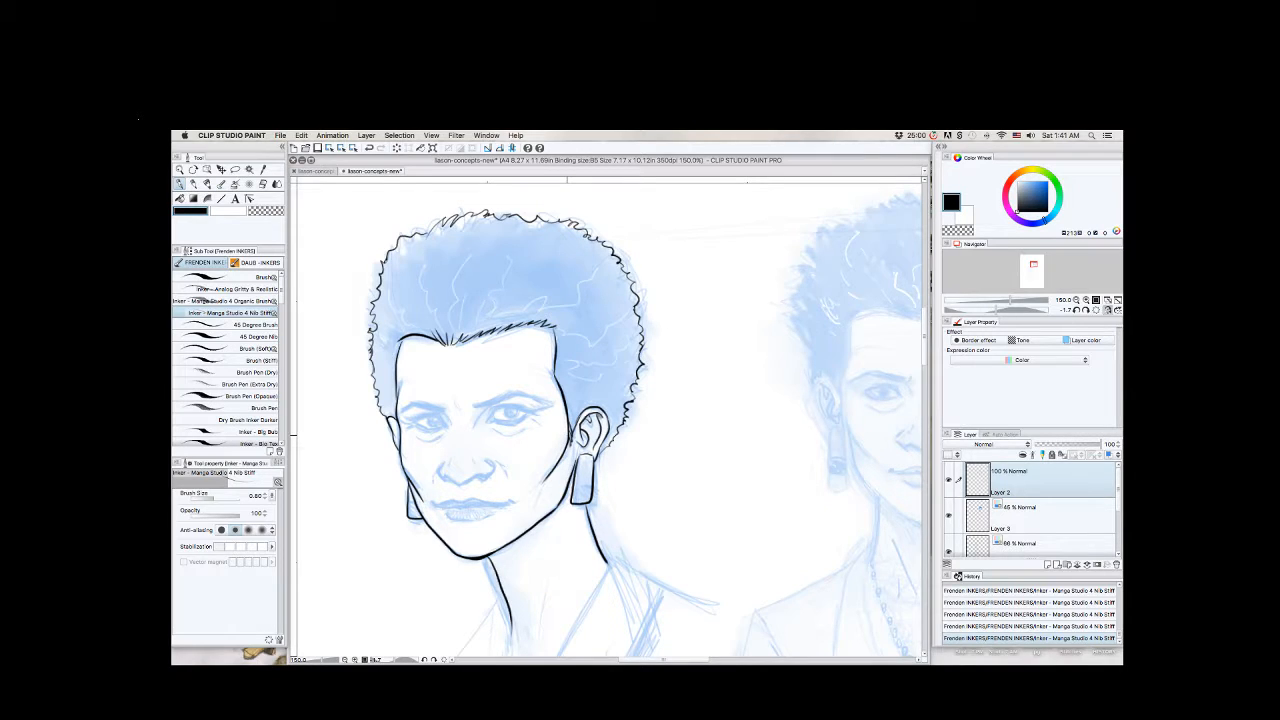
# - Fill the hair solid black and erase the excess along its top-left edge
pyautogui.click(500, 280)
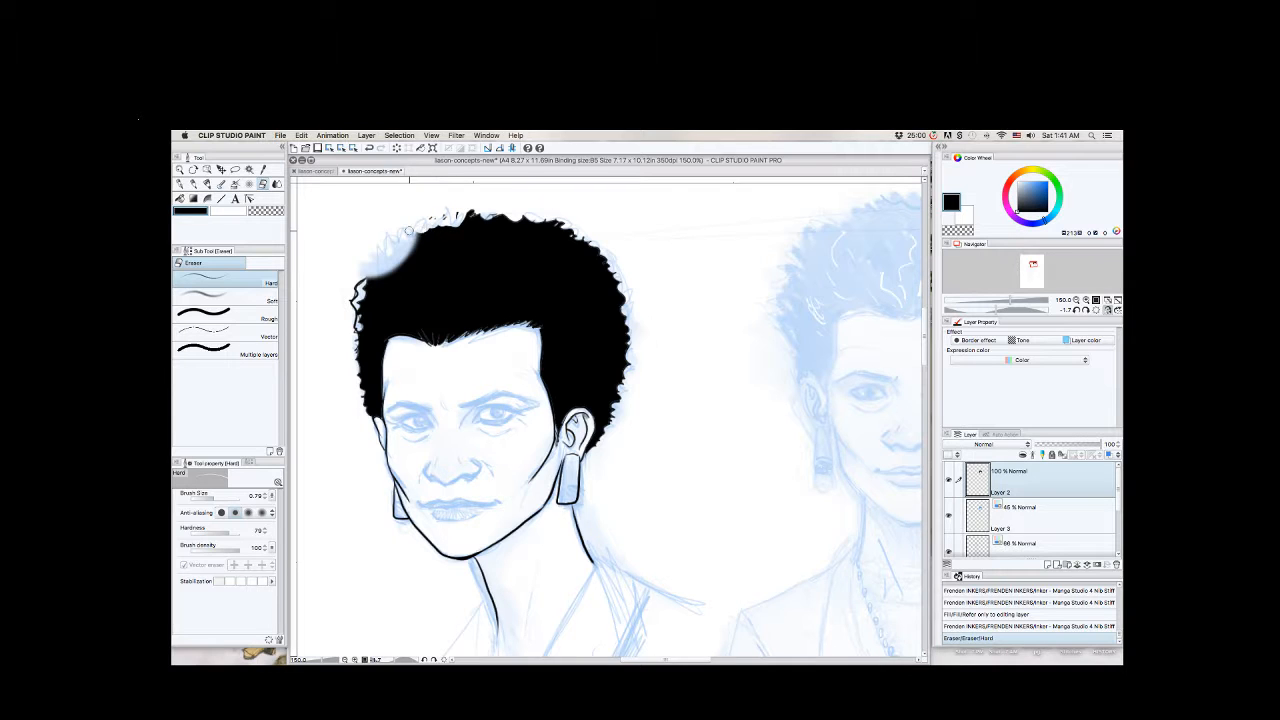
pyautogui.moveTo(410, 230); pyautogui.dragTo(360, 280)
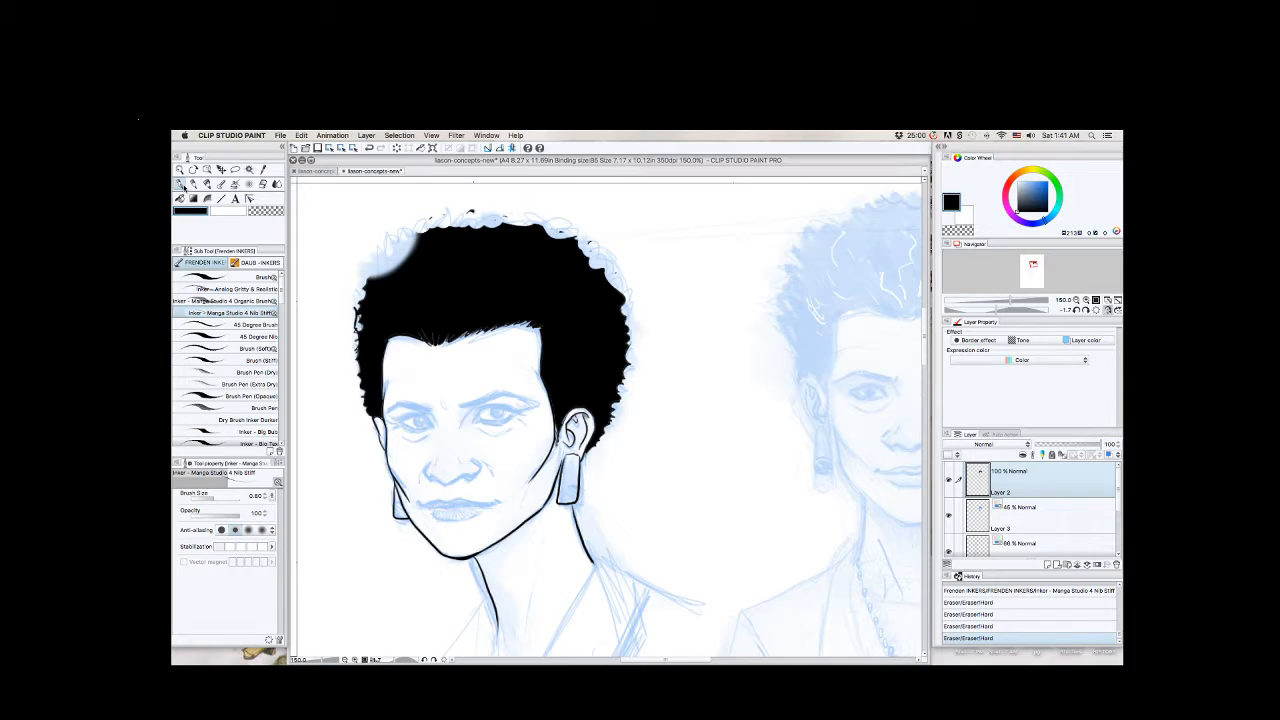
pyautogui.click(263, 277)
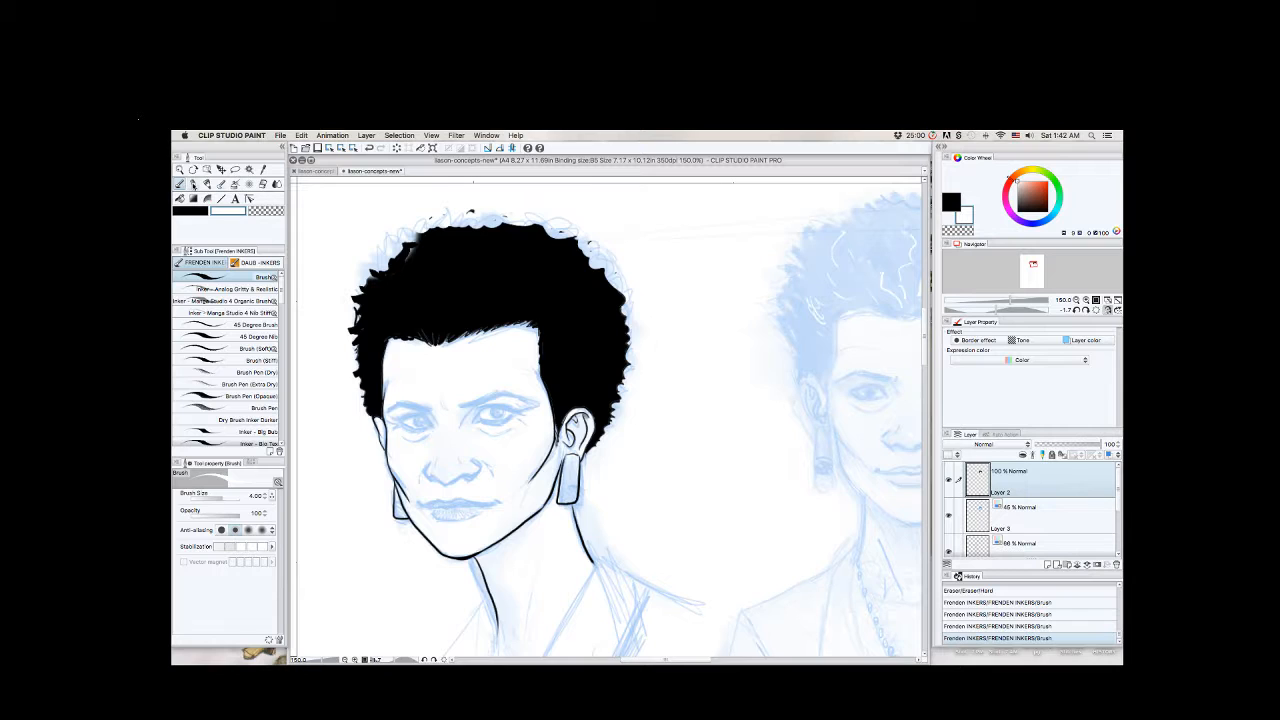
# - Paint white curl highlights through the hair, then ink the earring tips solid black
pyautogui.moveTo(400, 290); pyautogui.dragTo(425, 320)
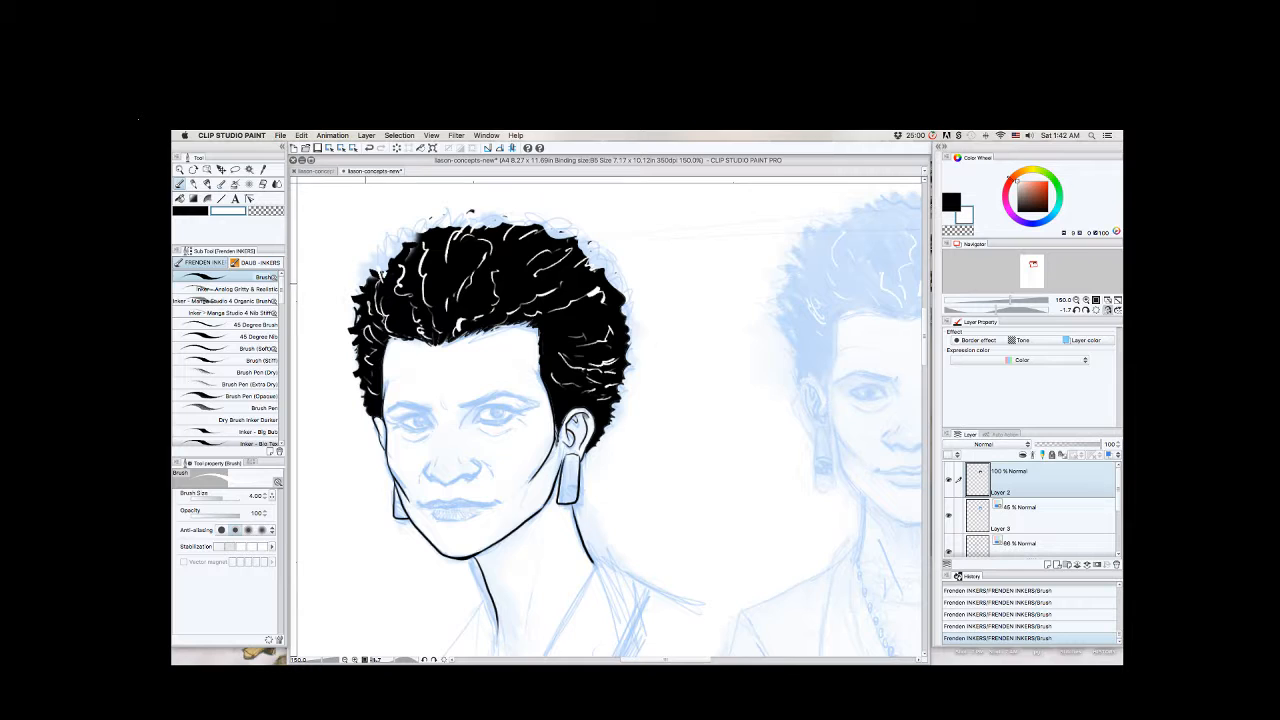
pyautogui.click(1050, 180)
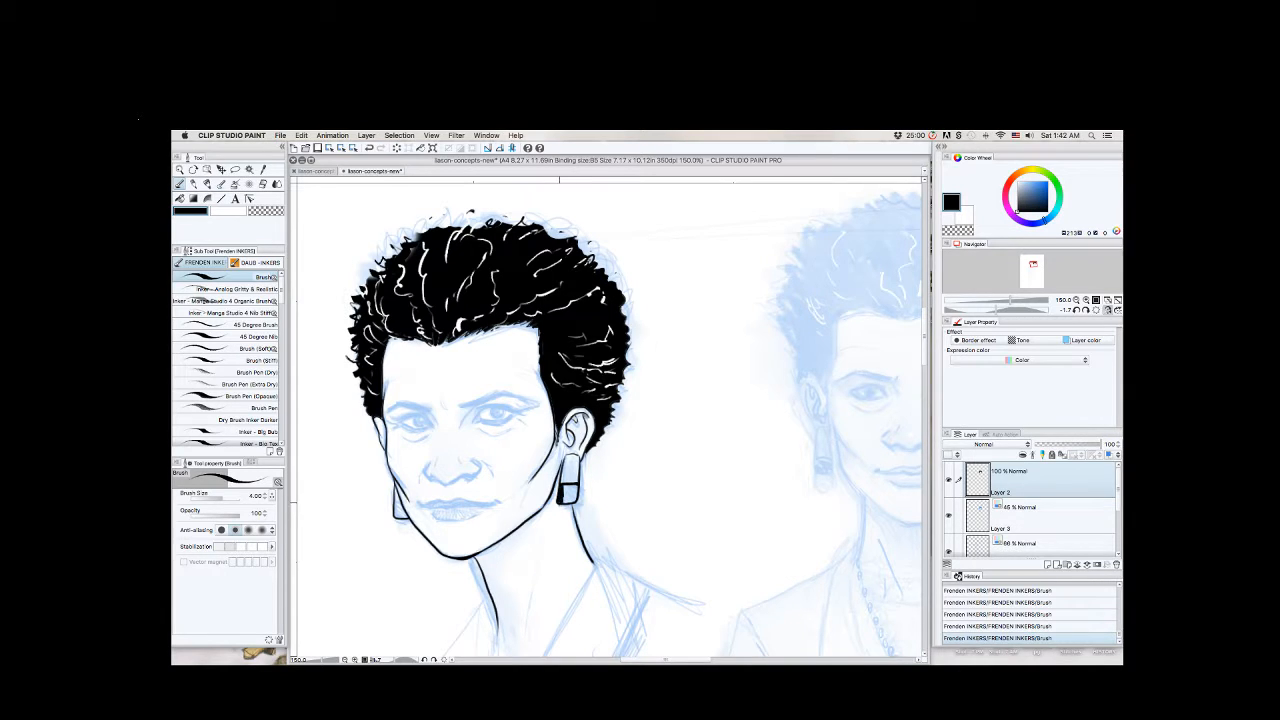
pyautogui.click(568, 492)
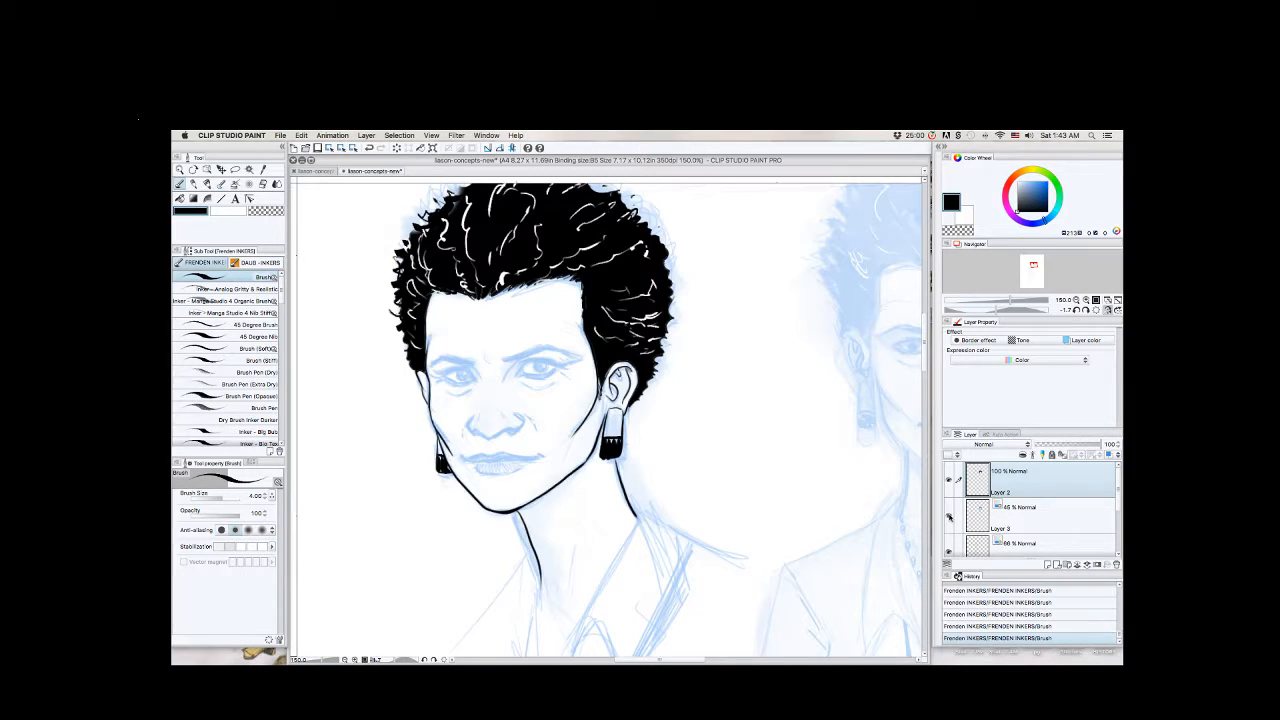
# - Lasso the right eye and scale and rotate it to sit better over the sketch
pyautogui.click(948, 506)
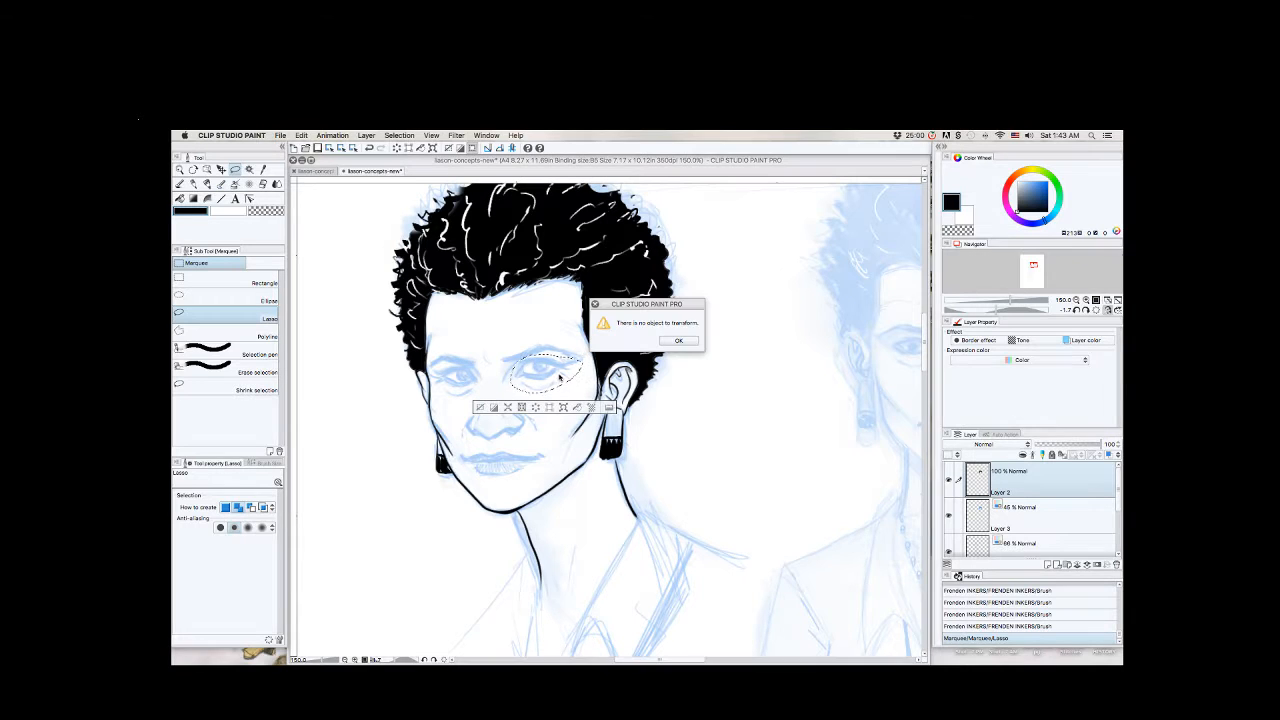
pyautogui.click(678, 340)
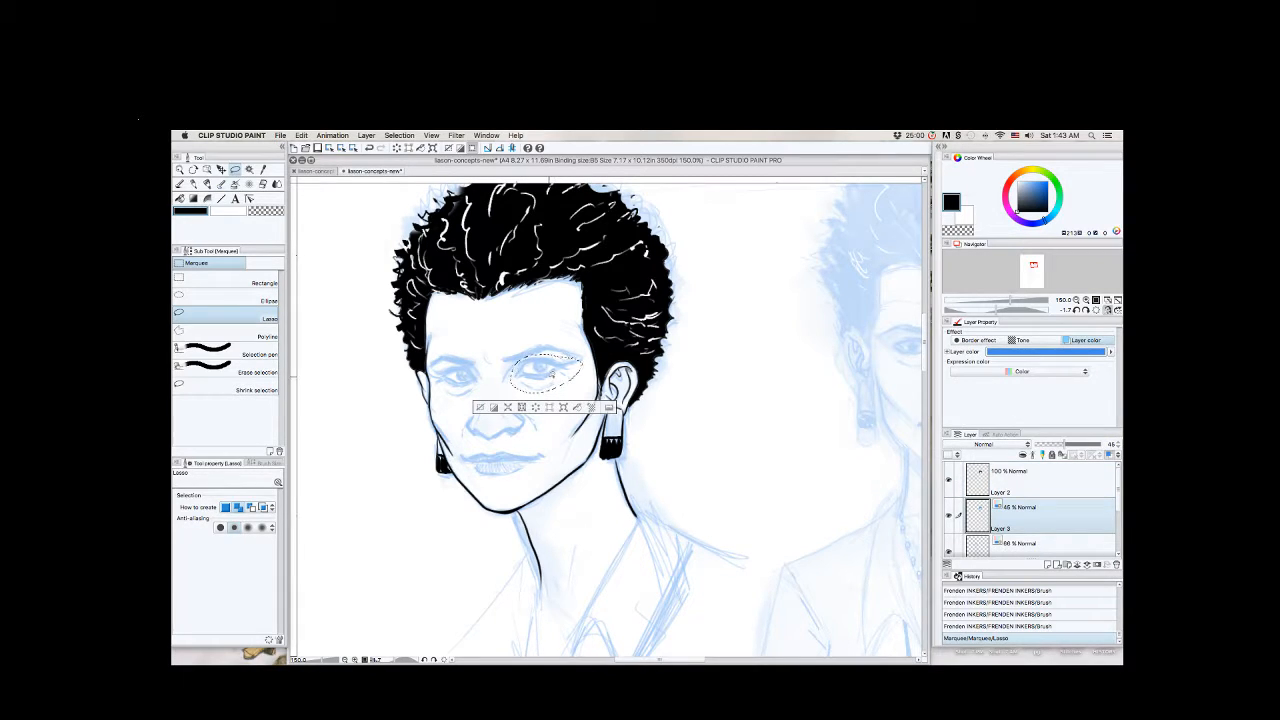
pyautogui.click(508, 407)
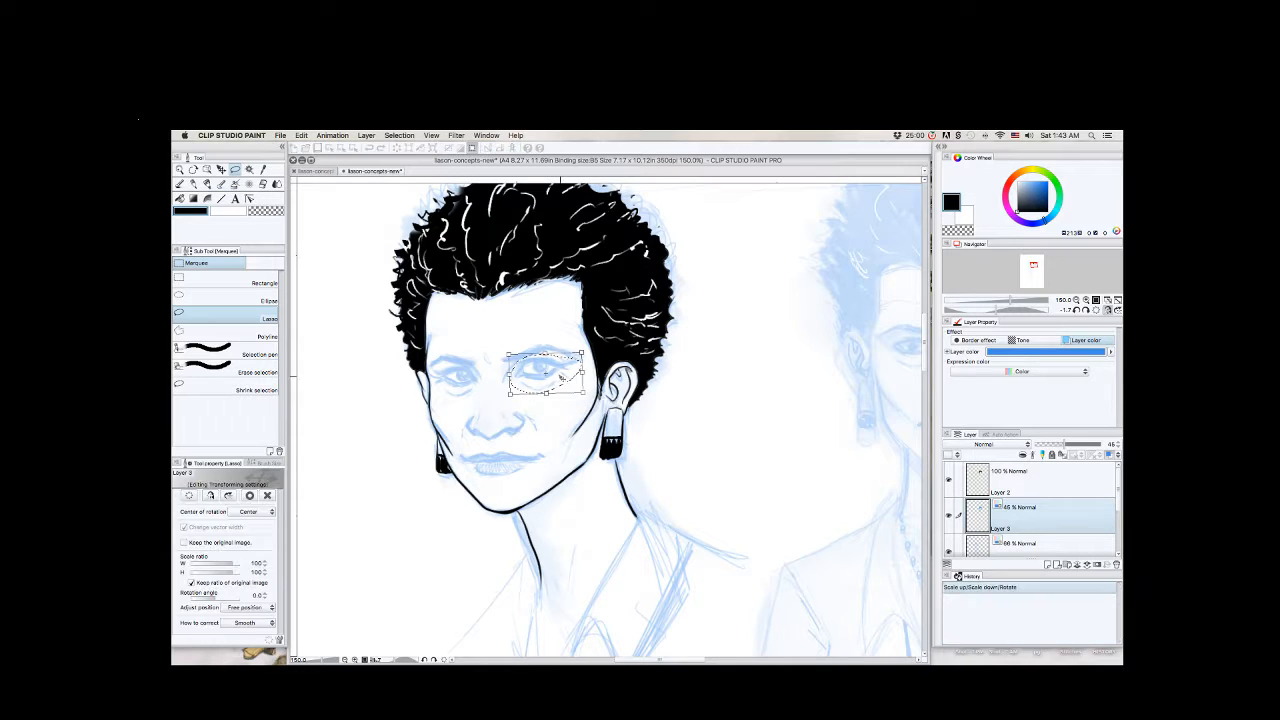
pyautogui.moveTo(545, 372); pyautogui.dragTo(545, 388)
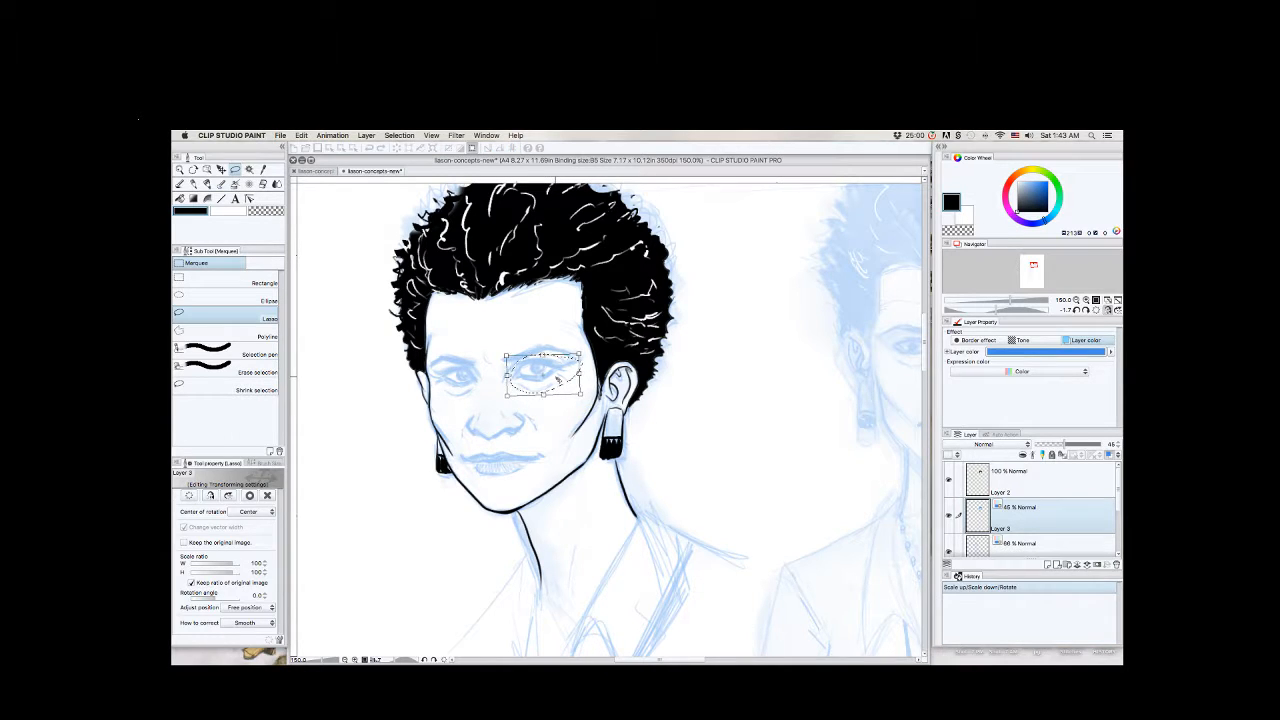
pyautogui.moveTo(545, 368); pyautogui.dragTo(540, 378)
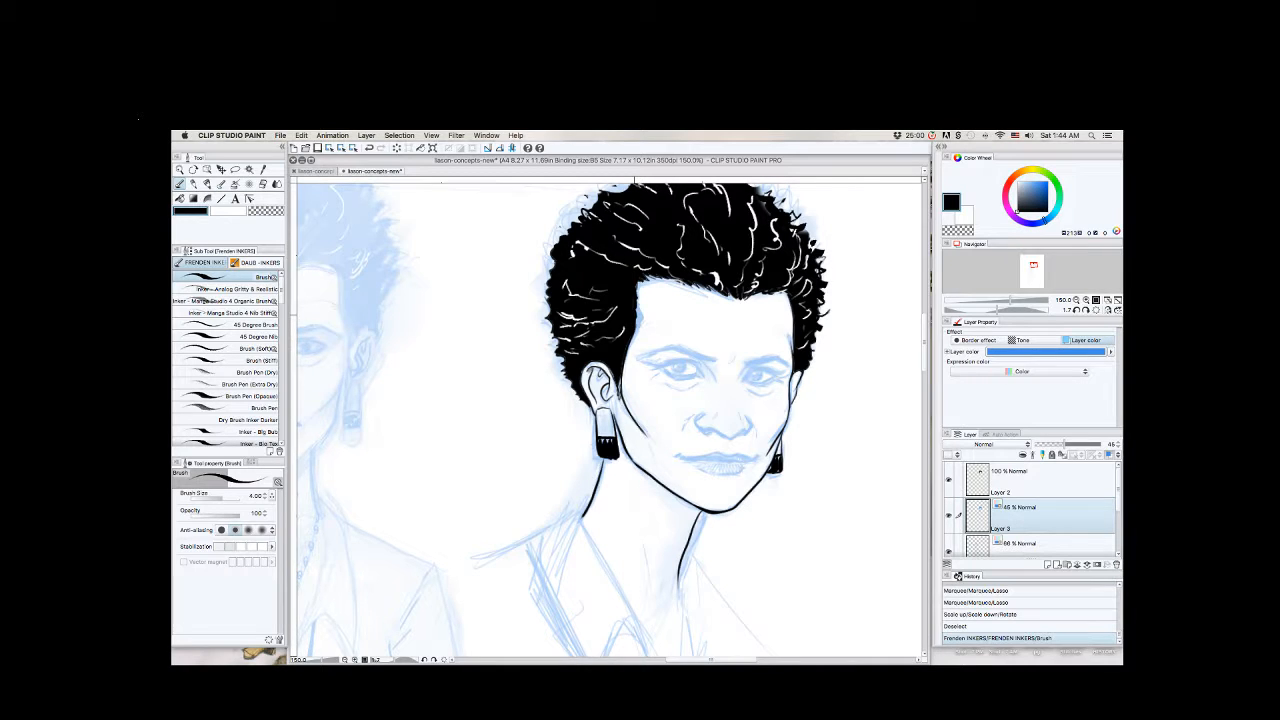
# - Select the top 100% layer and add spiky strokes around the hair outline
pyautogui.click(1010, 471)
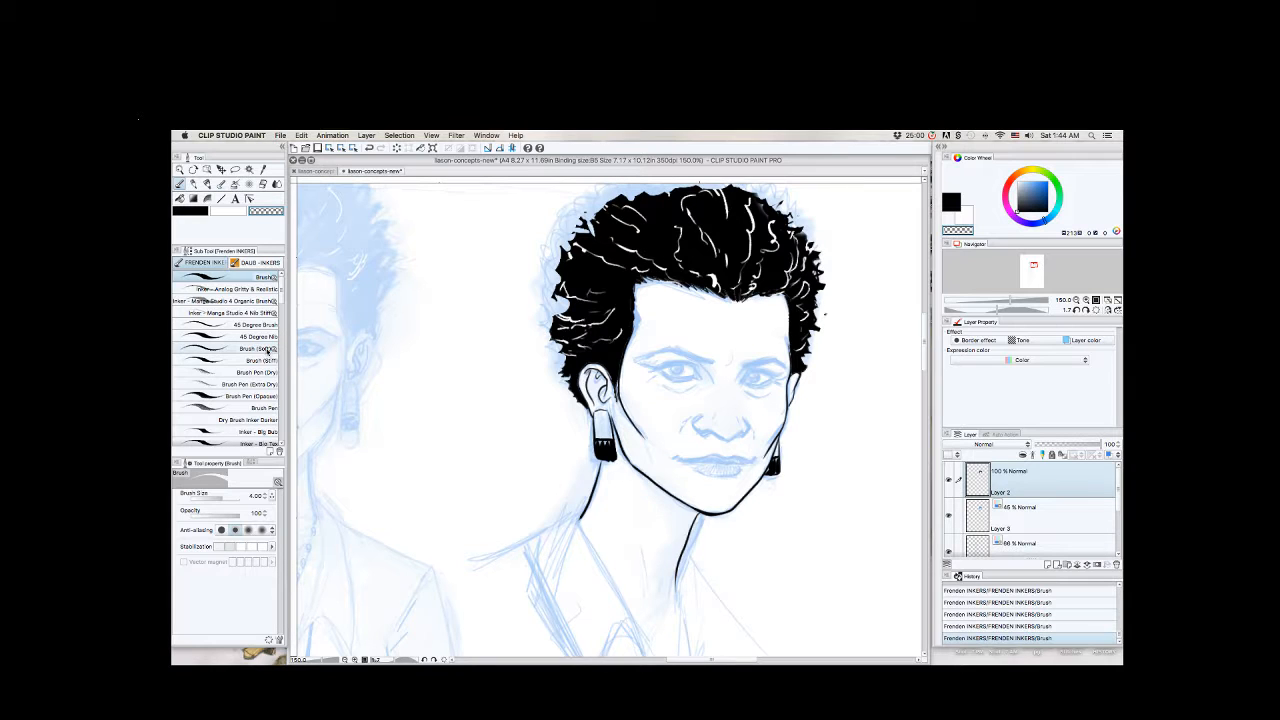
# - Pick a different brush and scribble test hatching strokes in empty canvas beside the head
pyautogui.click(227, 348)
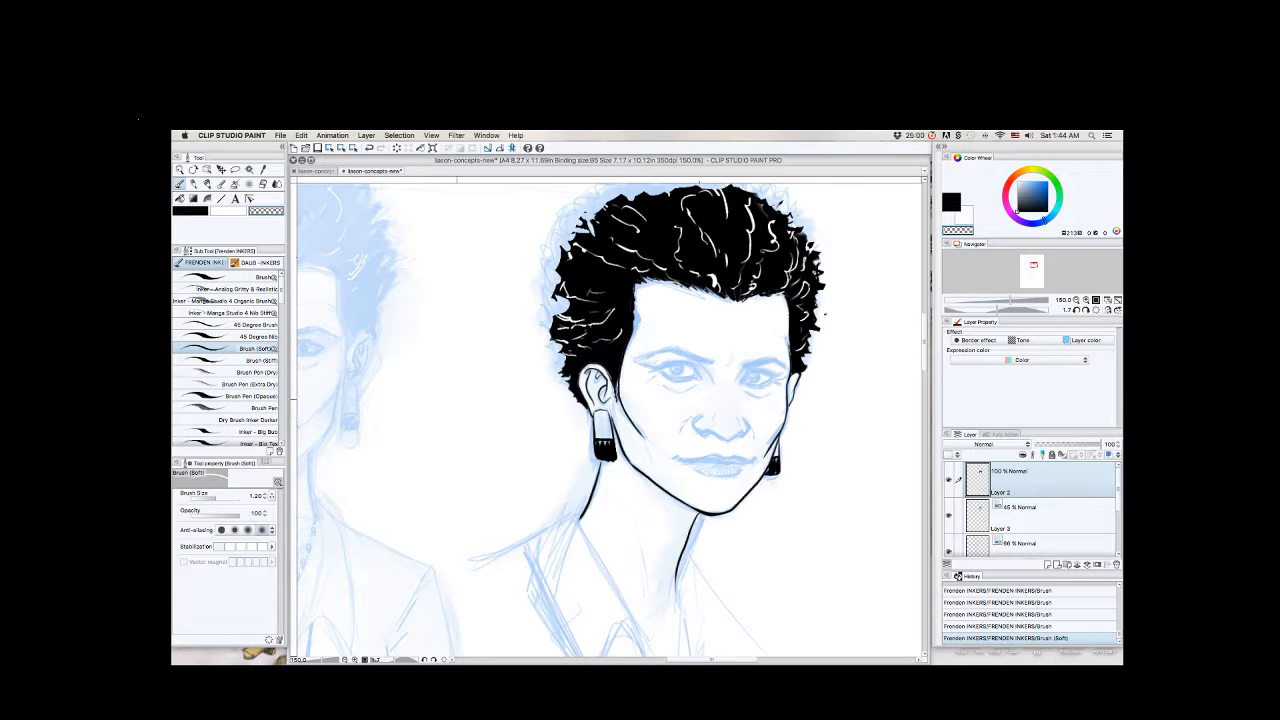
pyautogui.moveTo(430, 432); pyautogui.dragTo(465, 415)
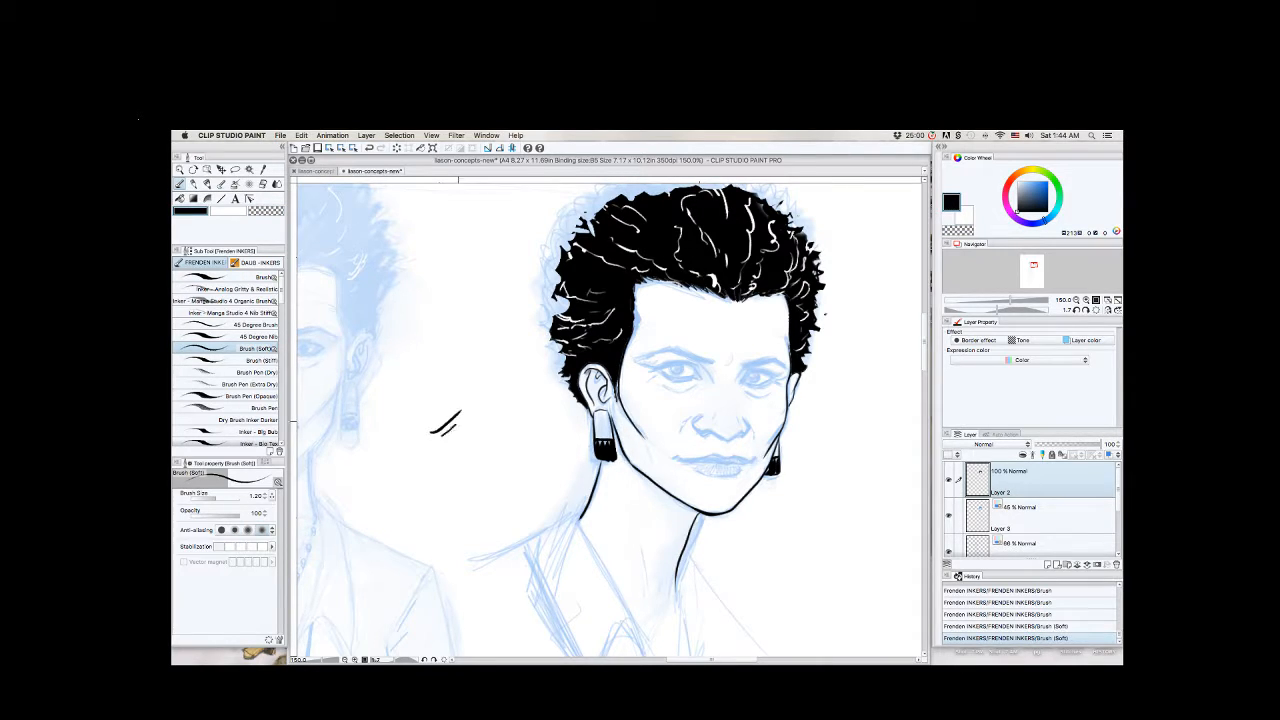
pyautogui.moveTo(430, 430); pyautogui.dragTo(480, 410)
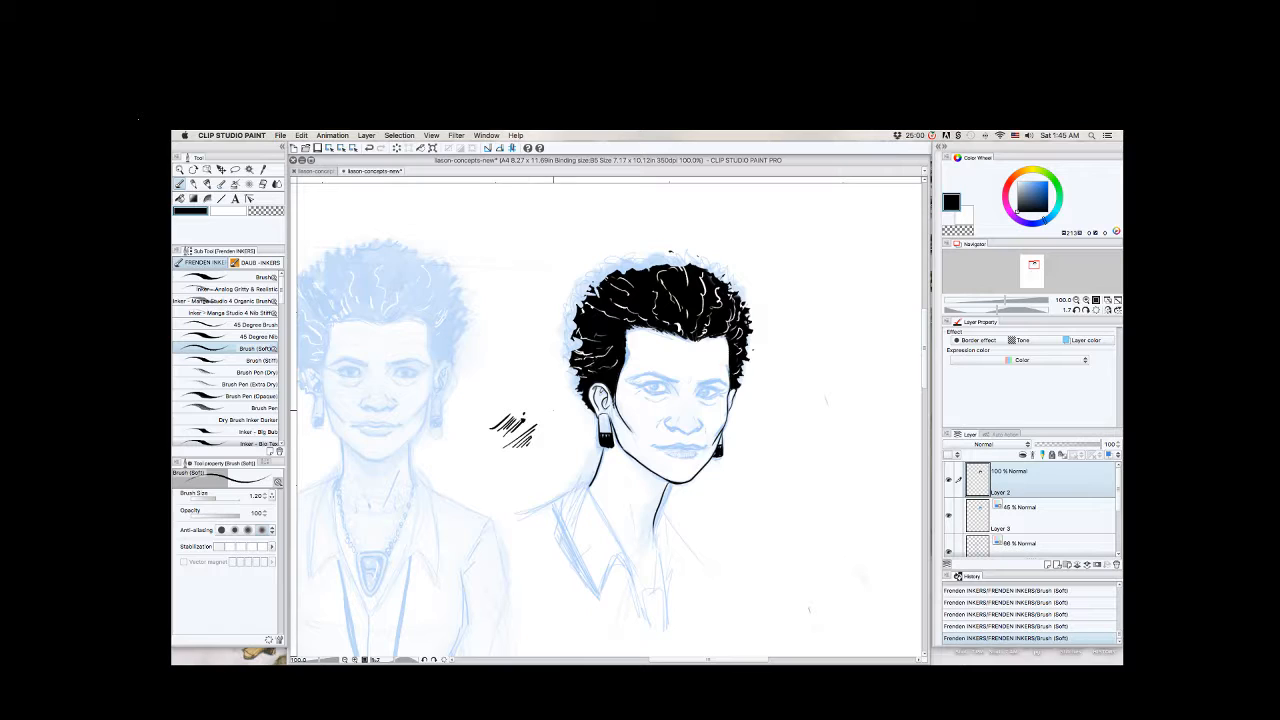
pyautogui.moveTo(810, 260); pyautogui.dragTo(825, 300)
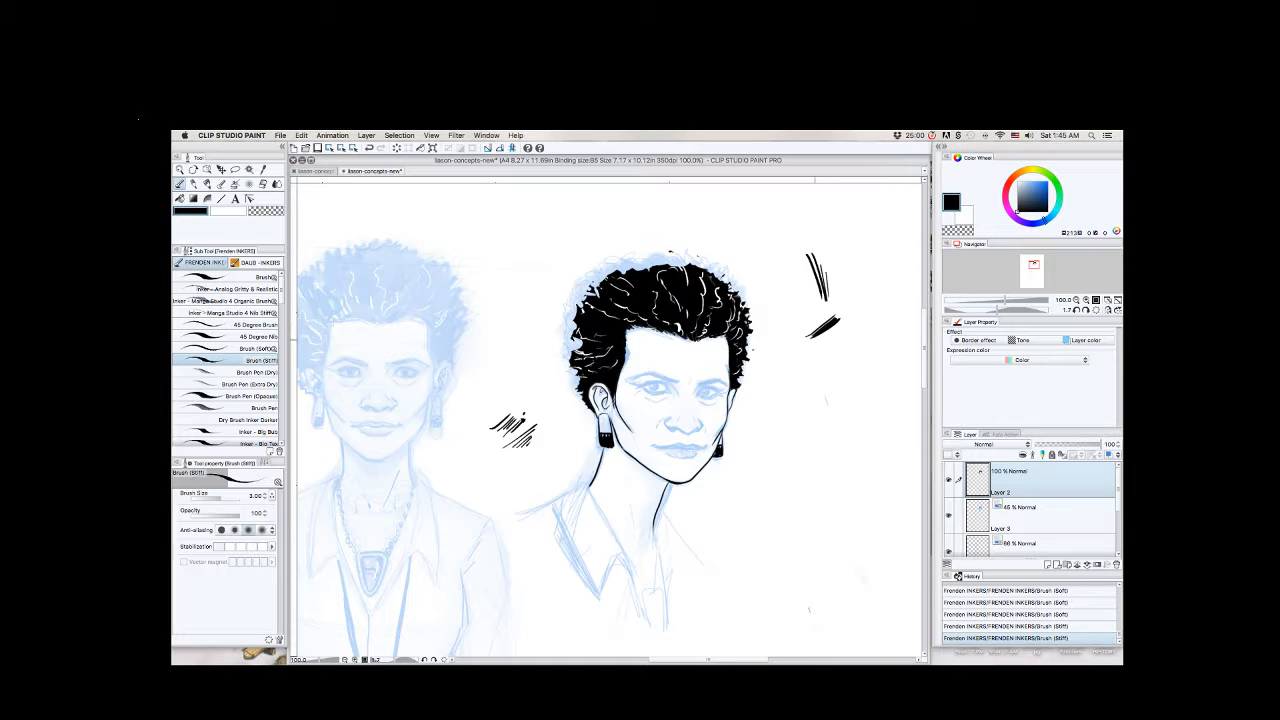
pyautogui.moveTo(810, 330); pyautogui.dragTo(845, 345)
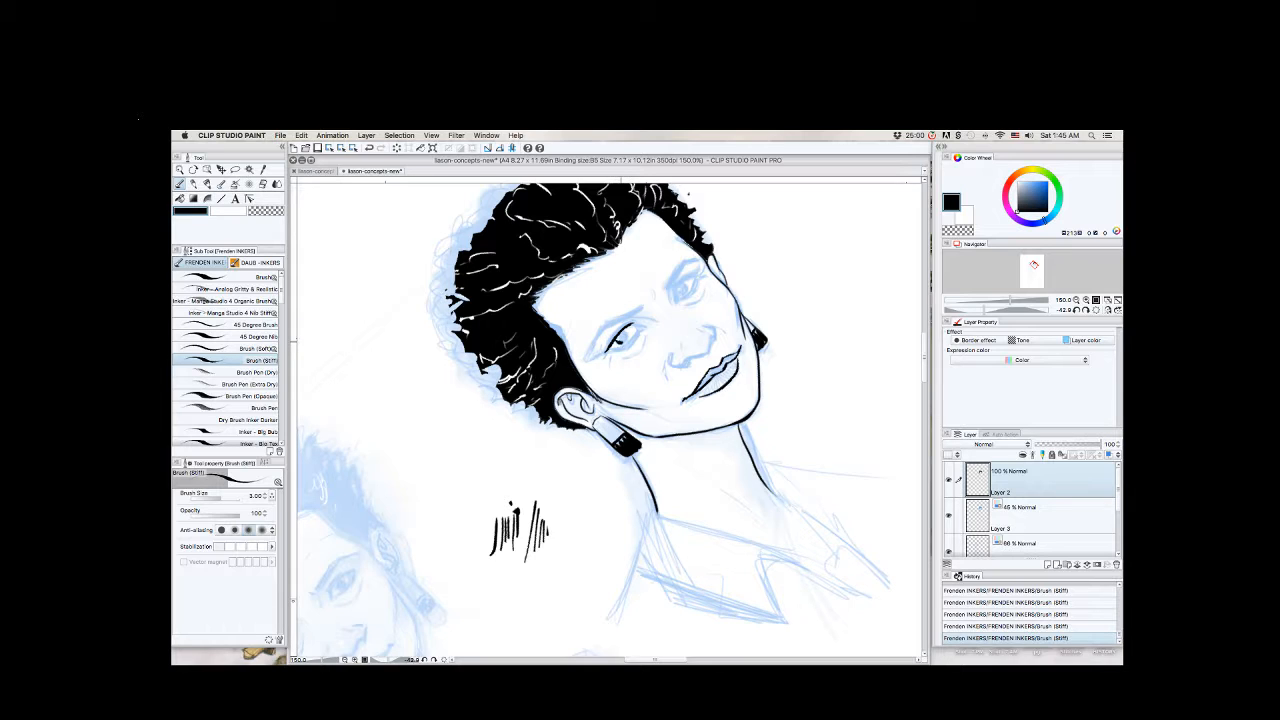
# - Trace the eyebrows, eye lines, irises, lips and chin in black ink over the sketch
pyautogui.click(620, 335)
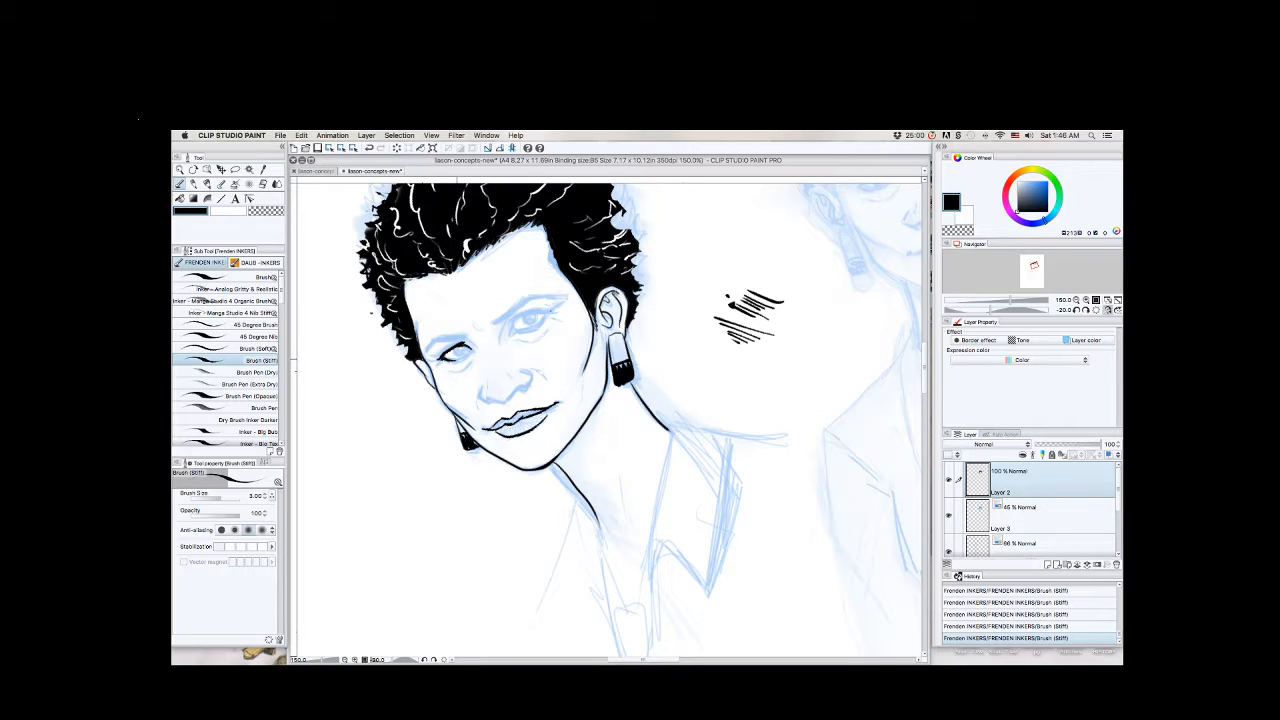
pyautogui.click(465, 350)
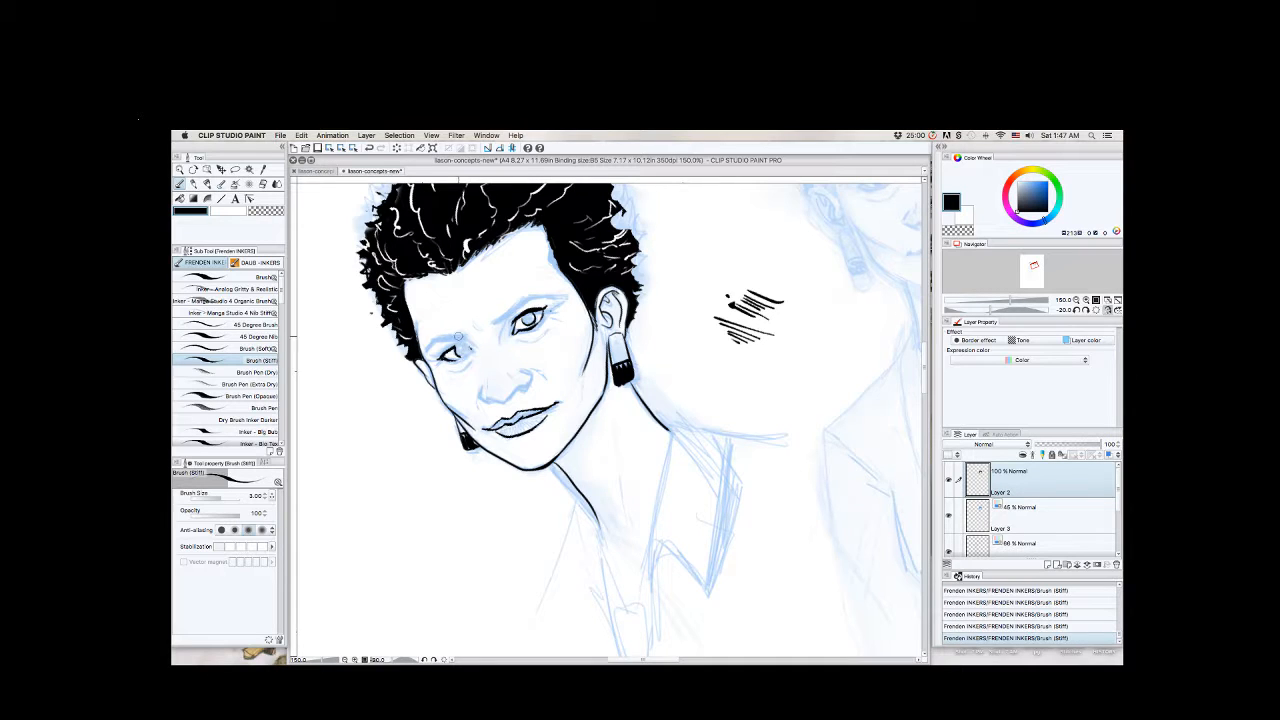
# - Erase and re-ink the eyes with bold dark irises, plus brows, nose and hair strands
pyautogui.click(530, 320)
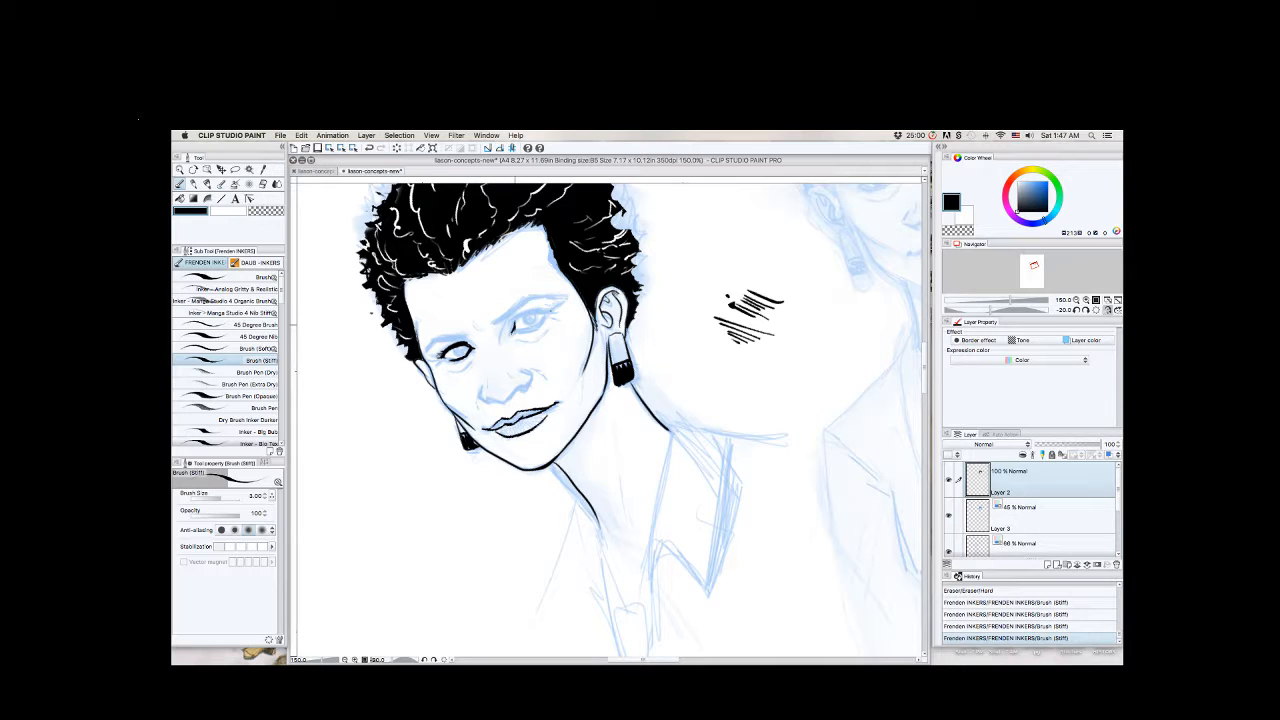
pyautogui.moveTo(472, 333)
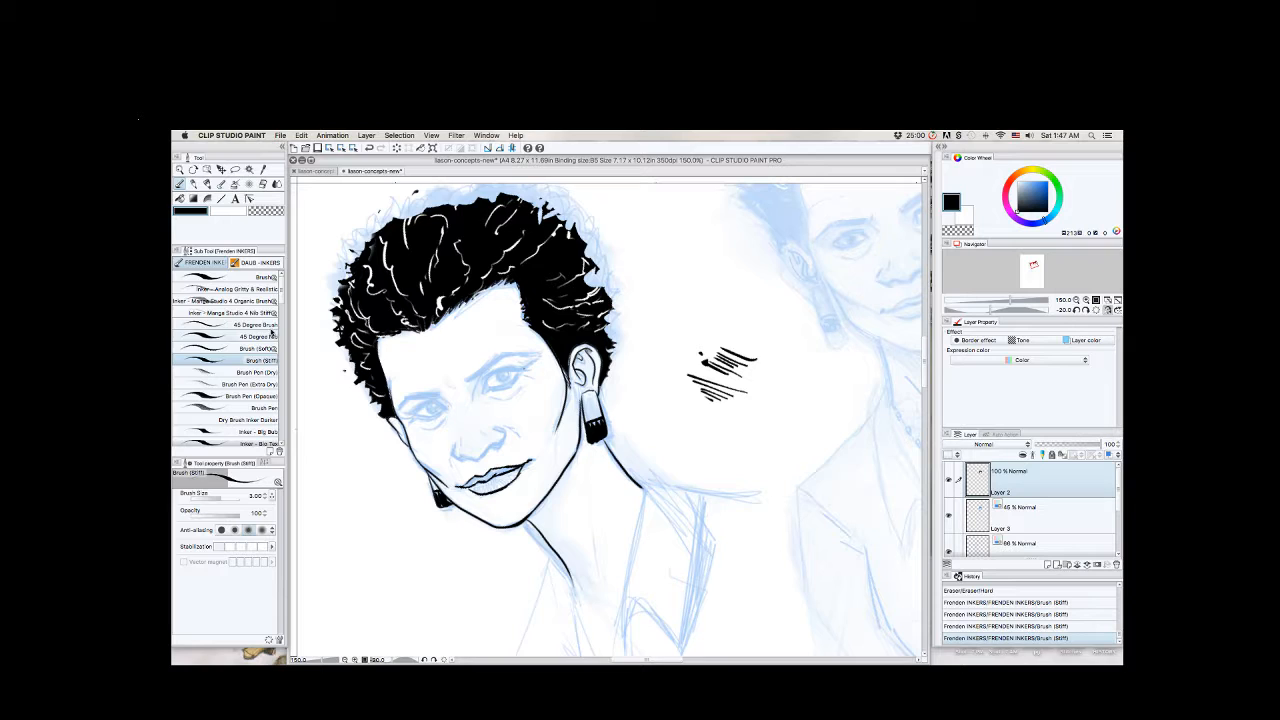
pyautogui.click(228, 312)
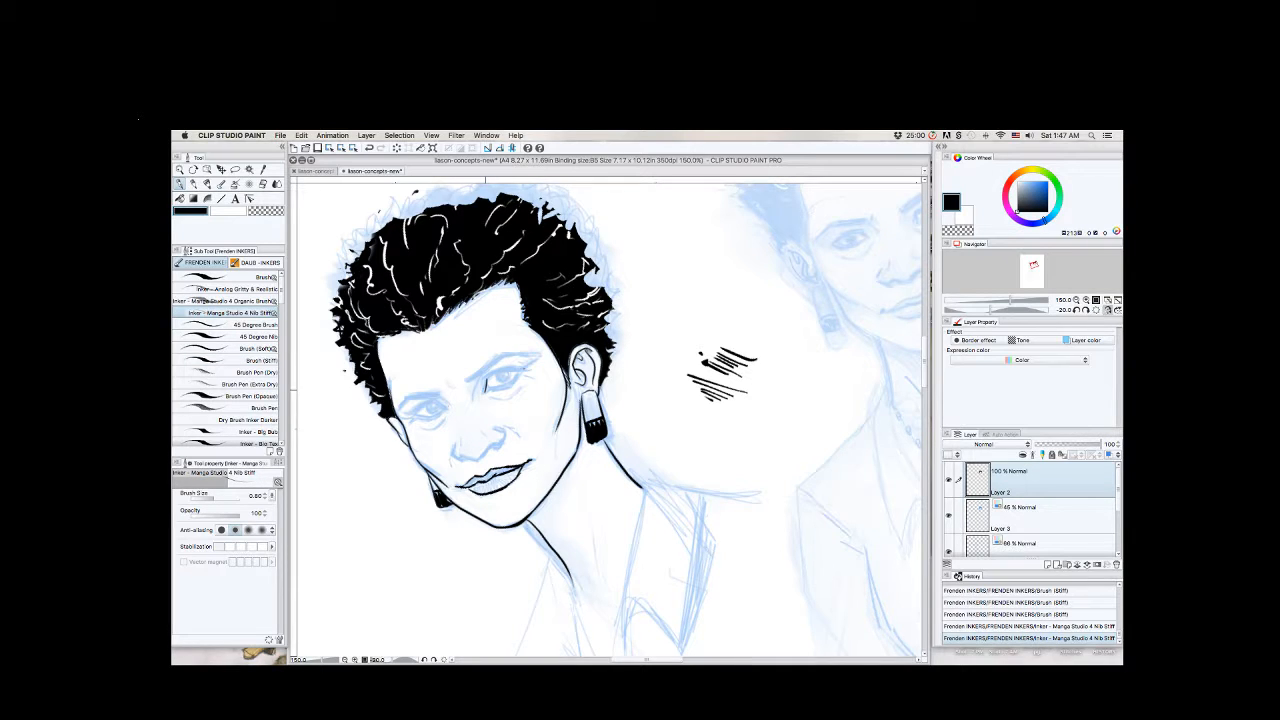
pyautogui.moveTo(480, 388); pyautogui.dragTo(510, 385)
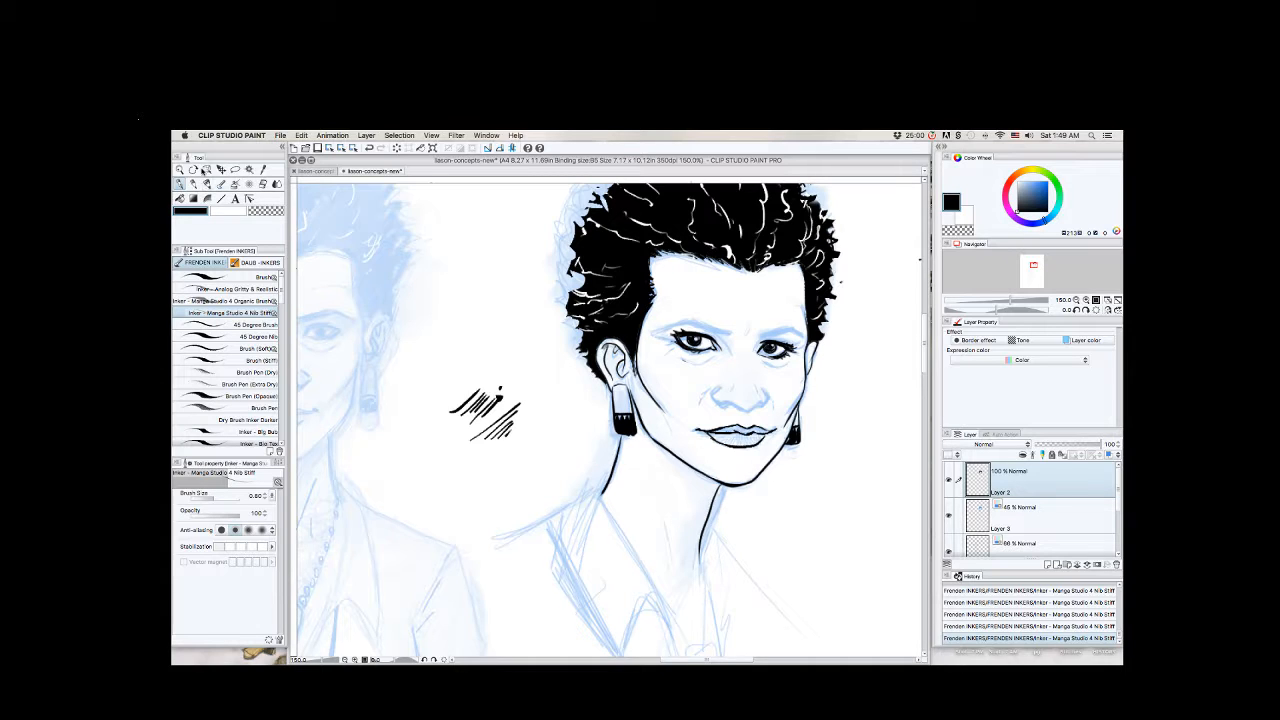
# - Lasso the left eye and scale it down with a slight tilt to match the right
pyautogui.click(179, 181)
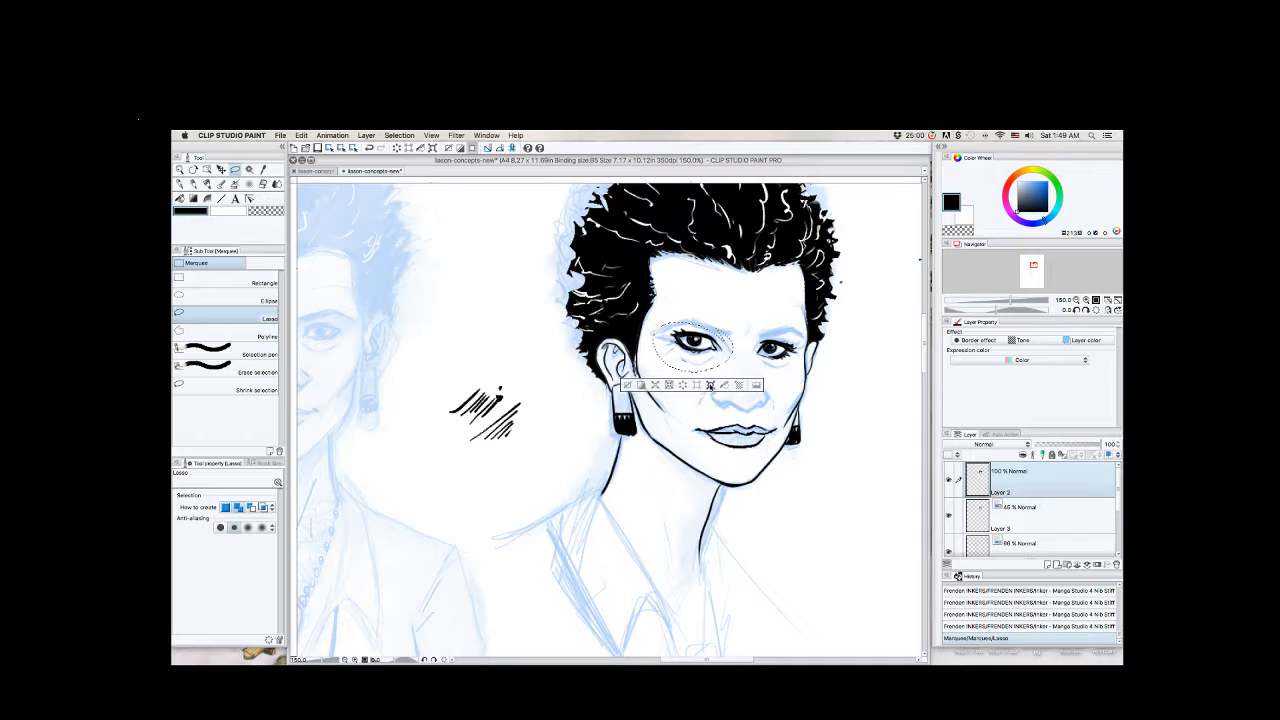
pyautogui.click(710, 385)
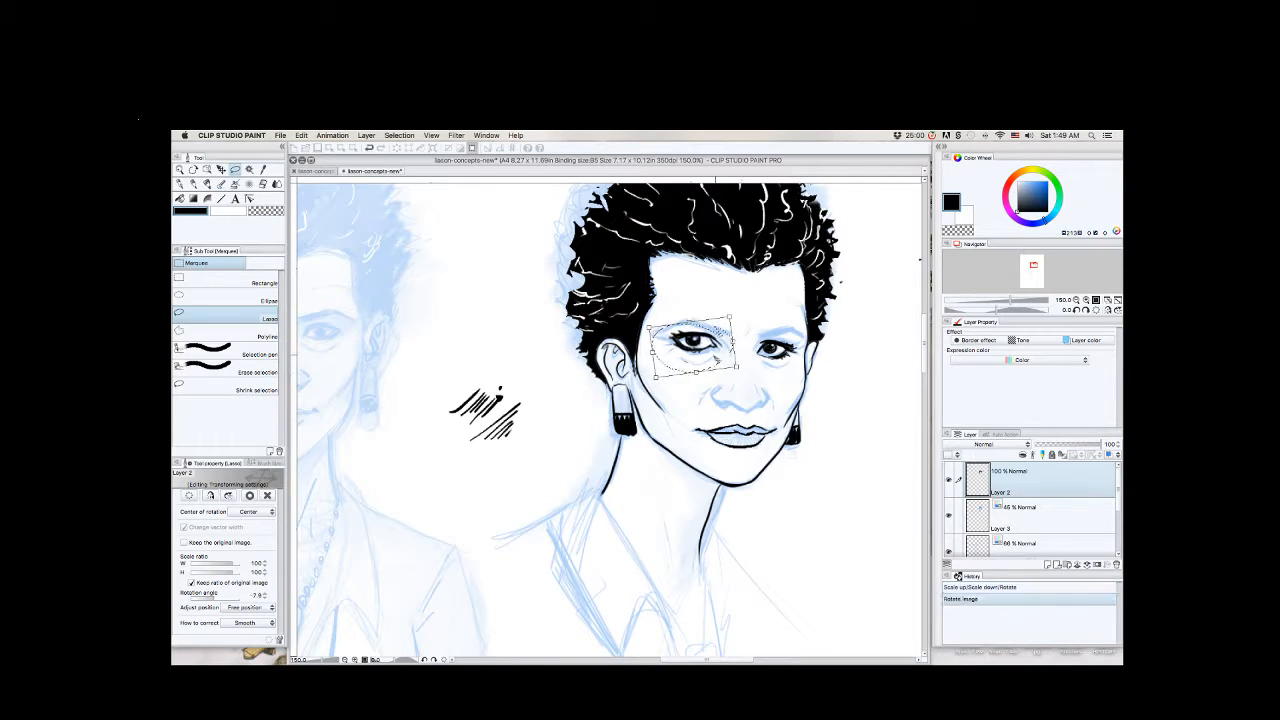
pyautogui.moveTo(690, 355); pyautogui.dragTo(695, 345)
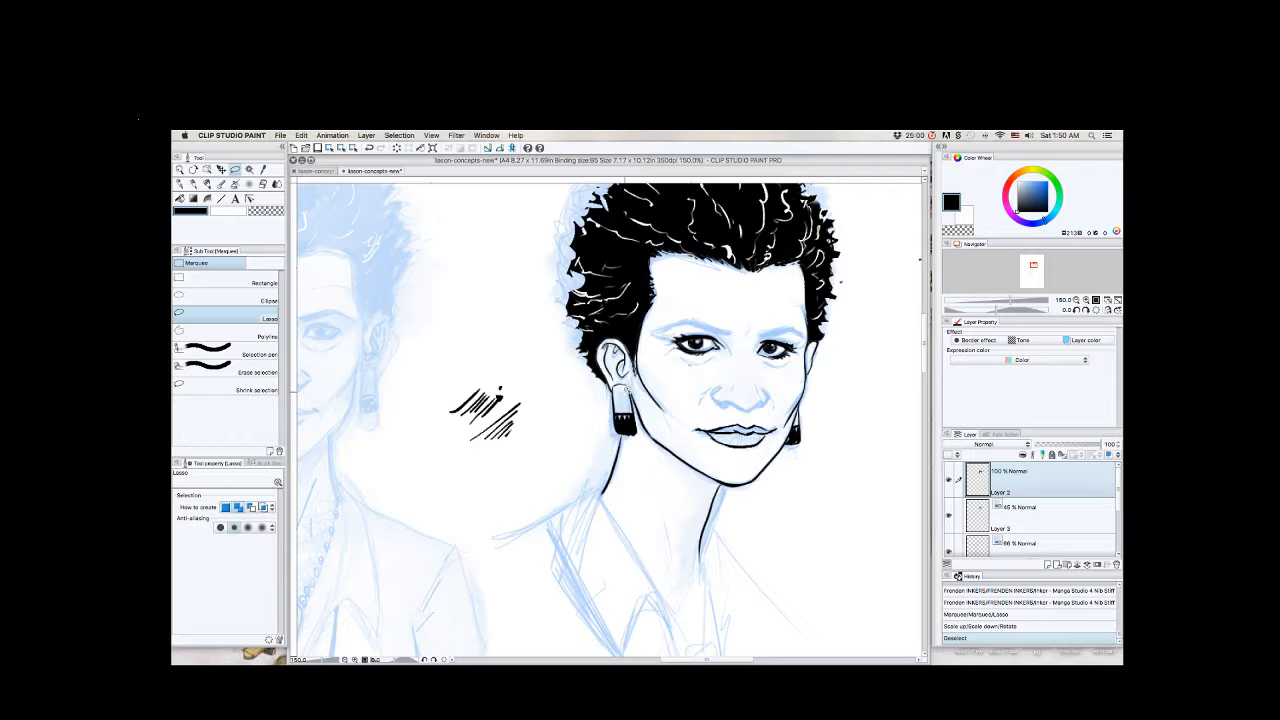
# - Deselect, ink bolder brows, under-eye creases and cheek lines, then reshow the sketch layer
pyautogui.click(184, 183)
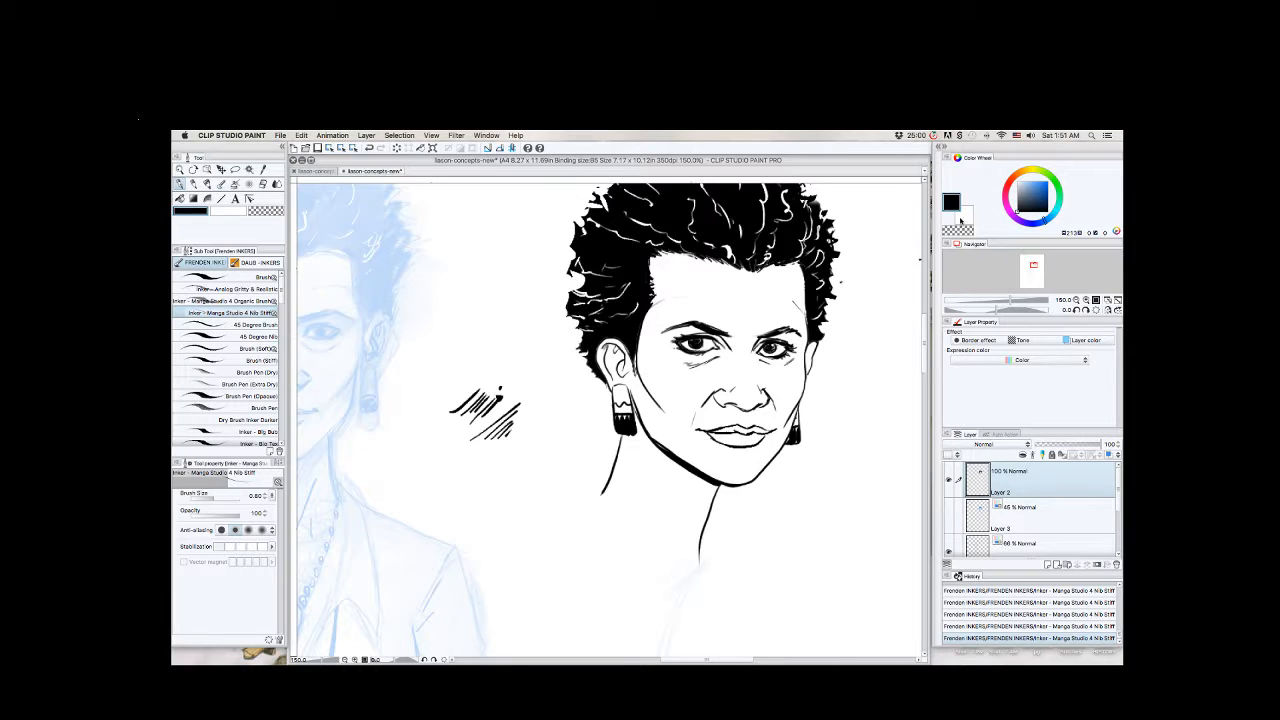
pyautogui.click(1010, 183)
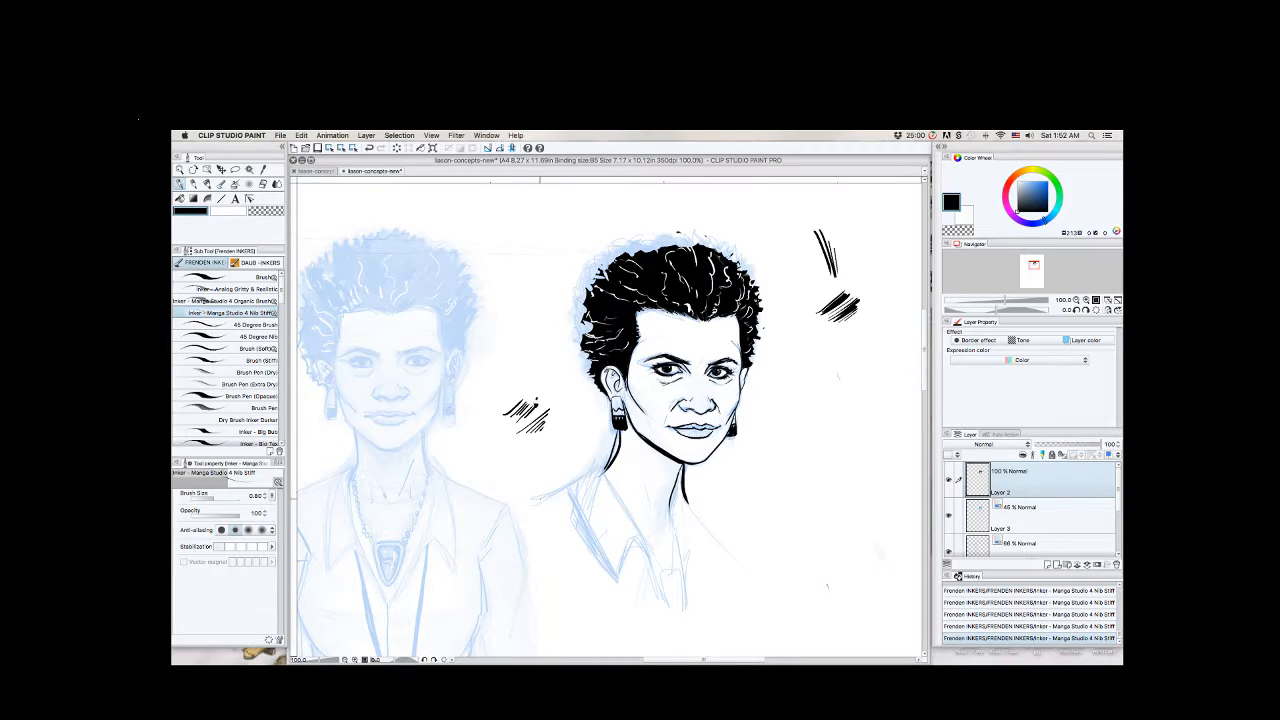
# - Draw the left neck line, then the right neck and open shirt collar strokes
pyautogui.moveTo(600, 460); pyautogui.dragTo(625, 520)
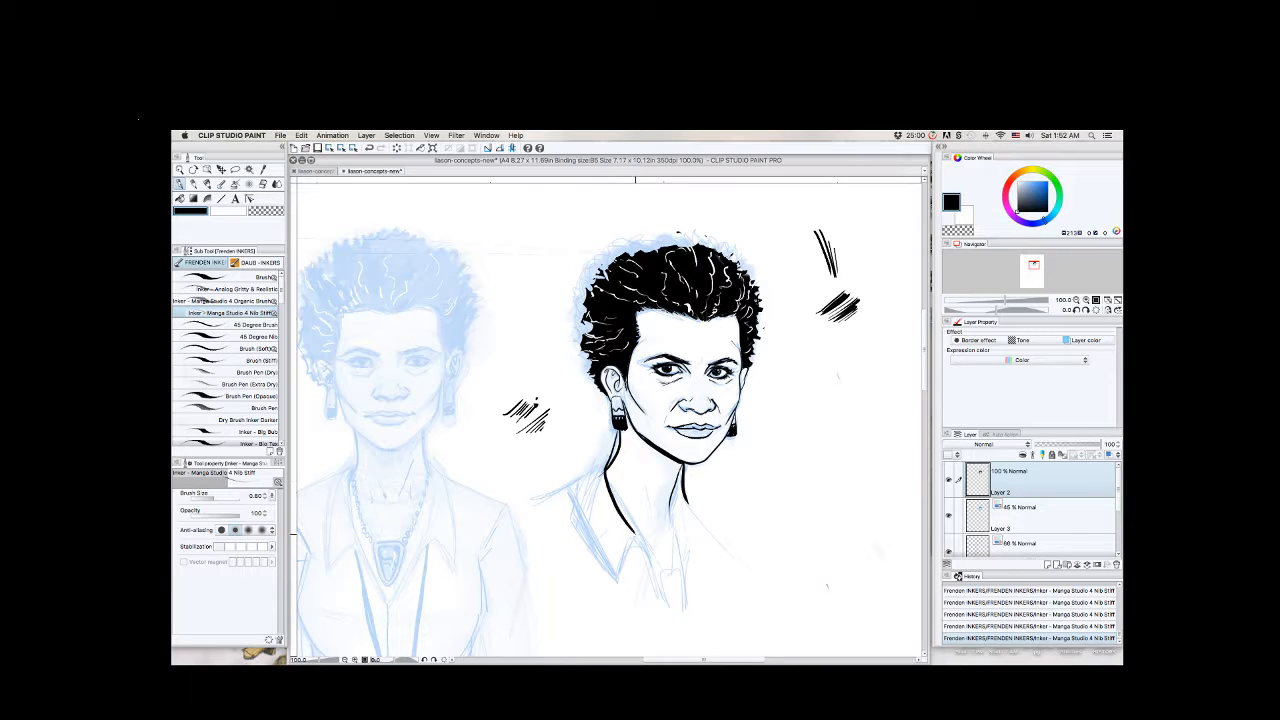
pyautogui.moveTo(655, 490); pyautogui.dragTo(680, 605)
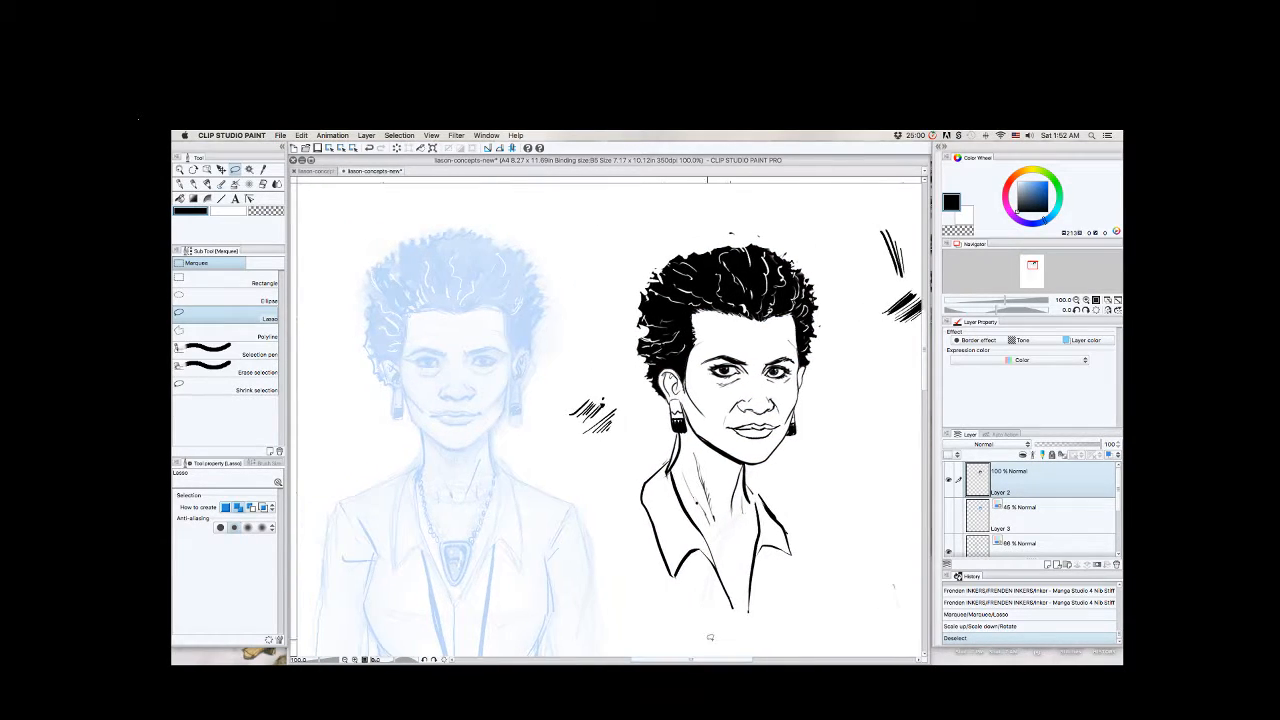
pyautogui.click(315, 170)
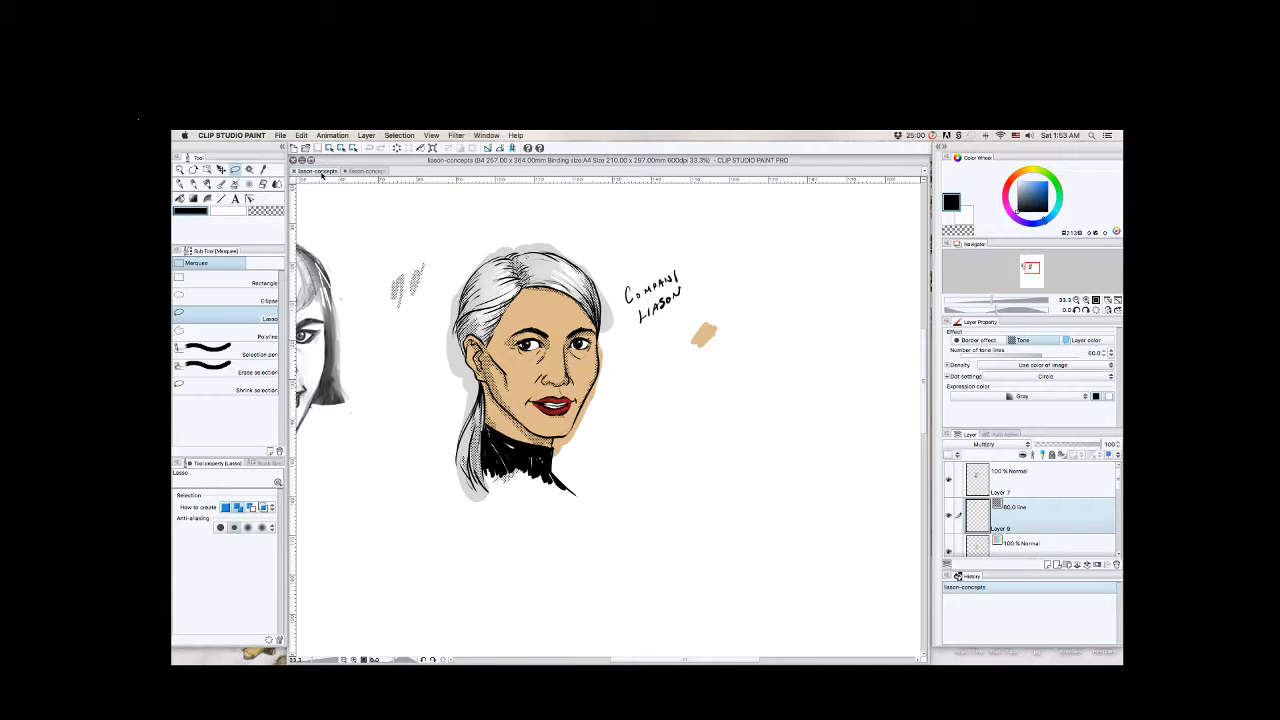
pyautogui.click(373, 170)
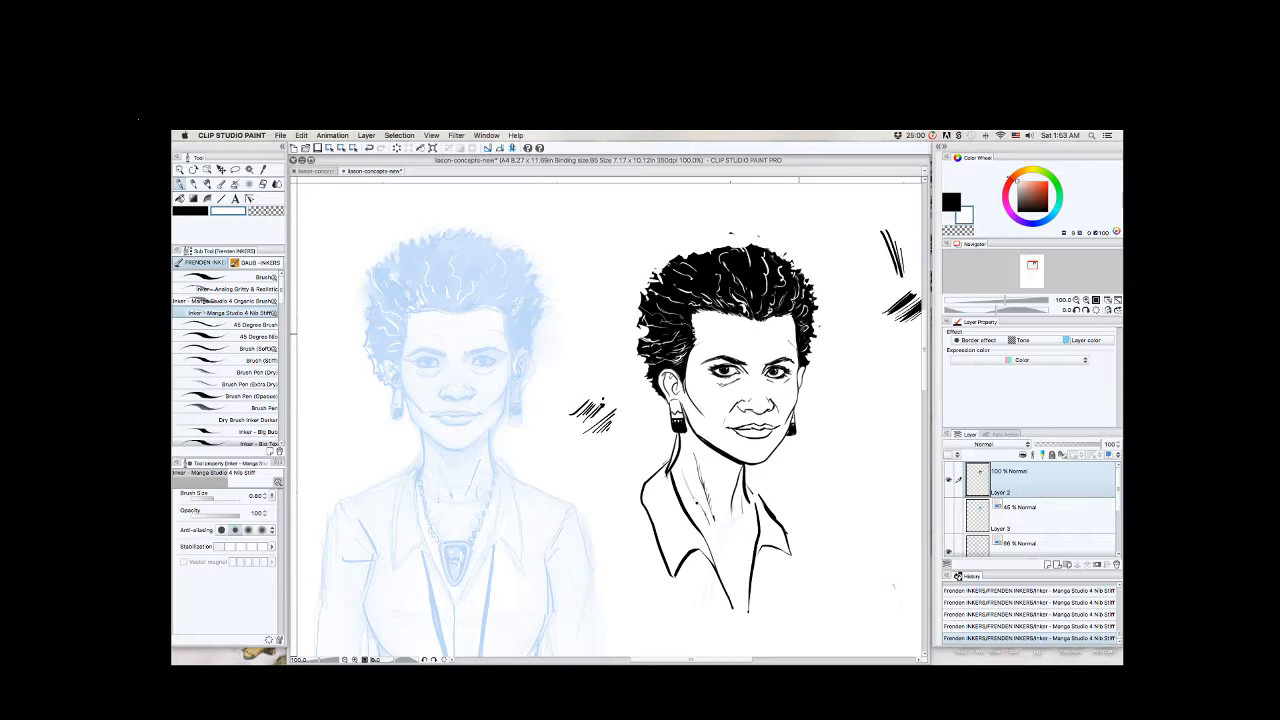
pyautogui.click(1050, 180)
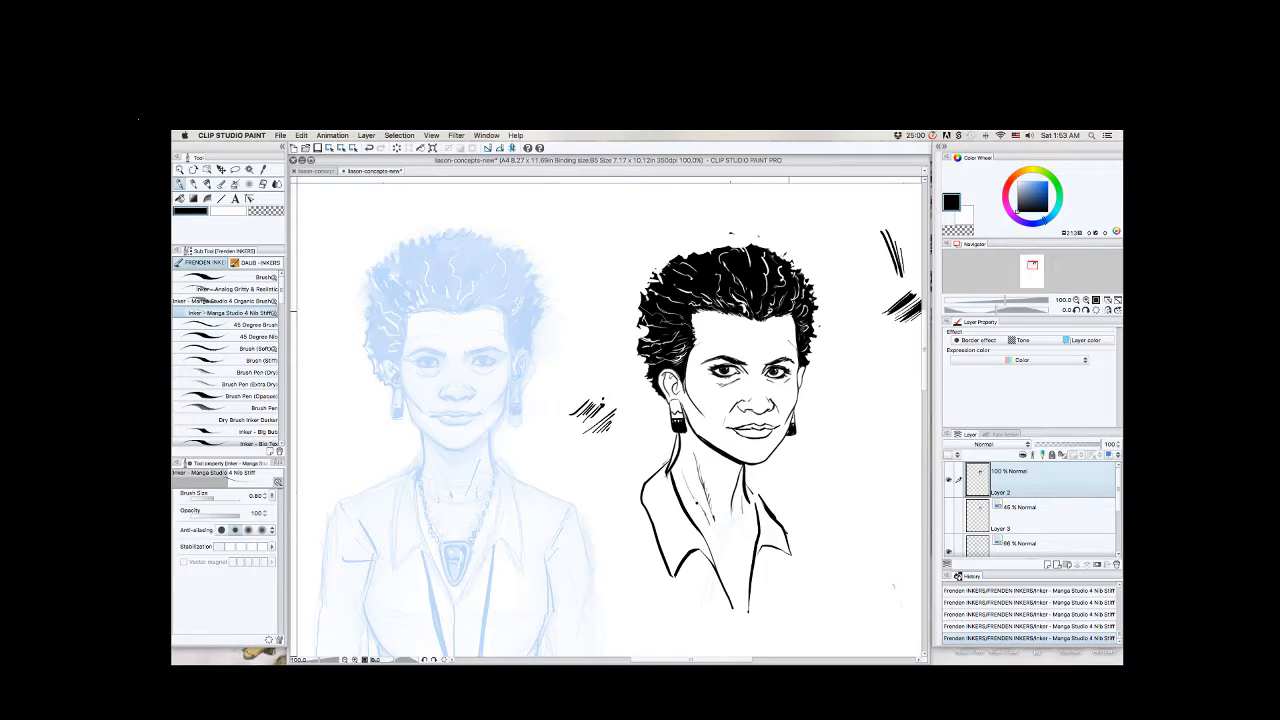